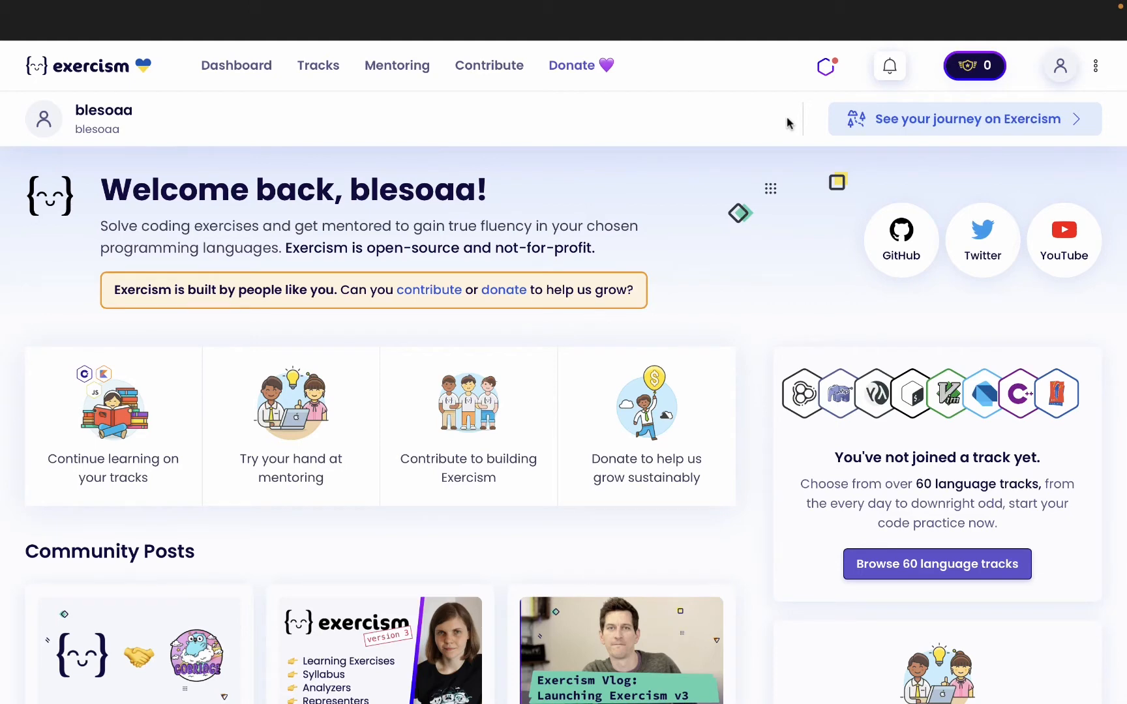
mouse_move(757, 134)
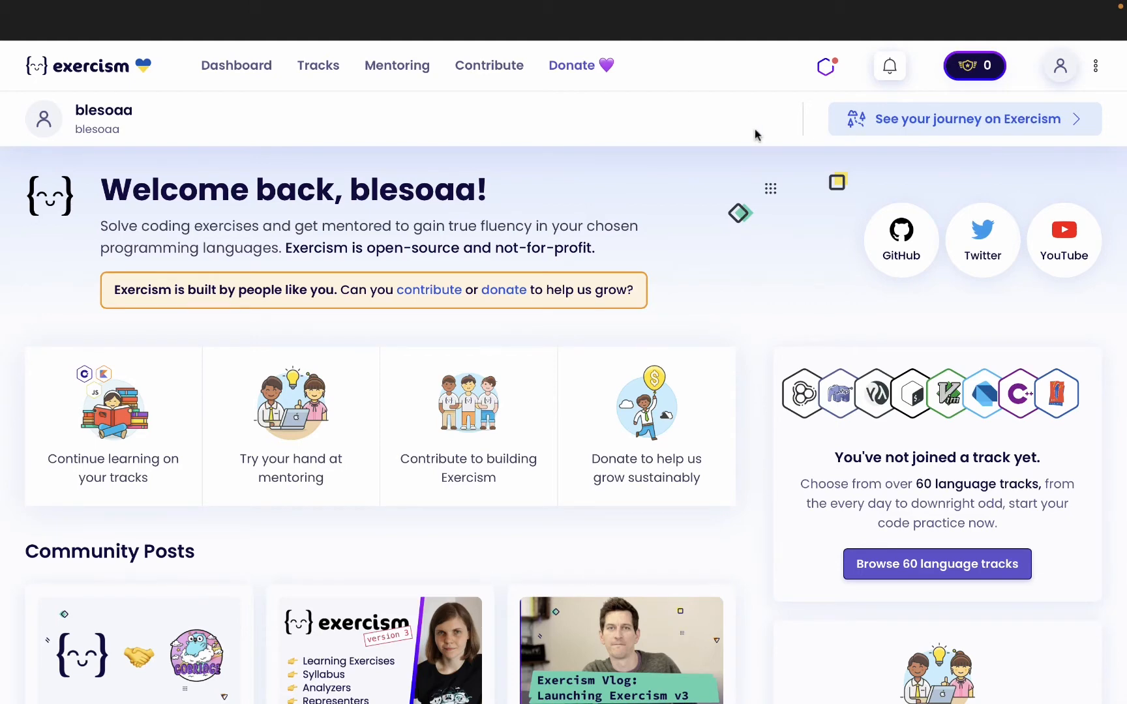
mouse_move(125, 82)
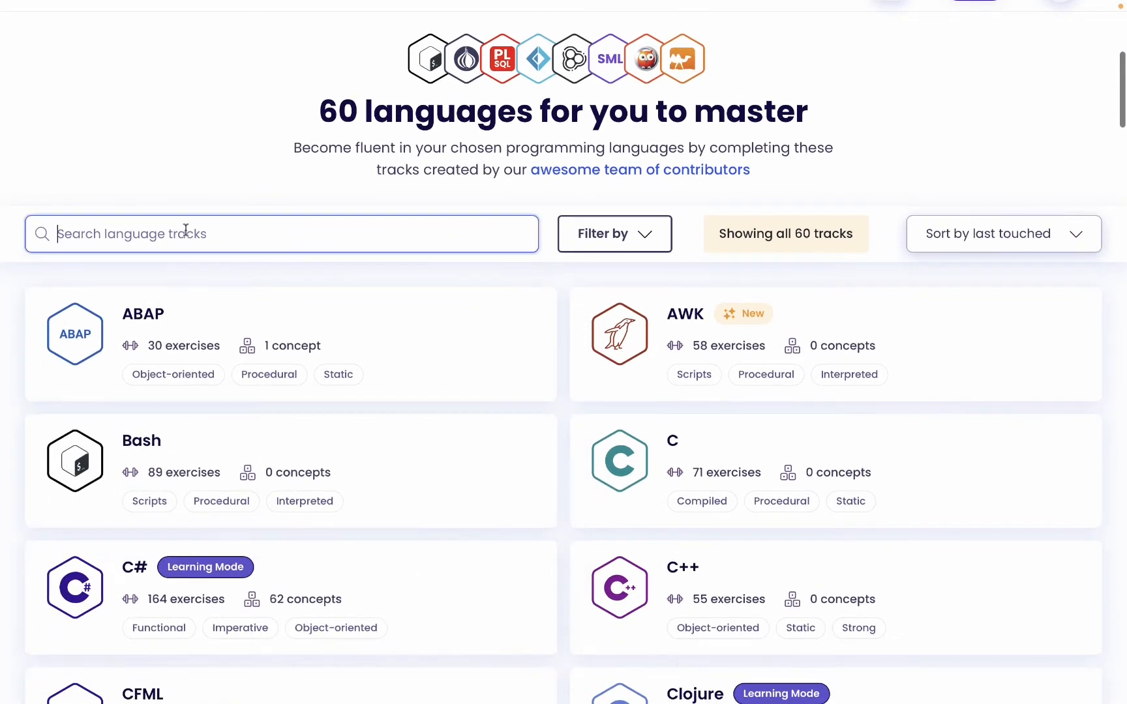
Step: Search tracks for 'type' and open the TypeScript track's exercises list
type("type")
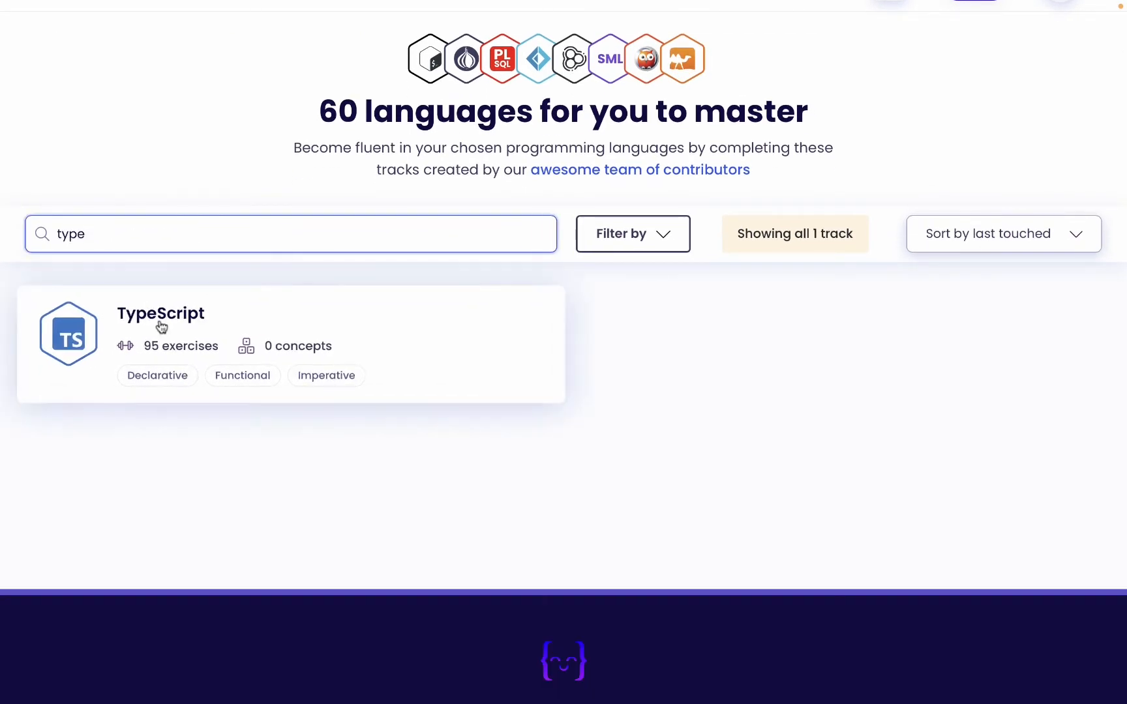
left_click(161, 313)
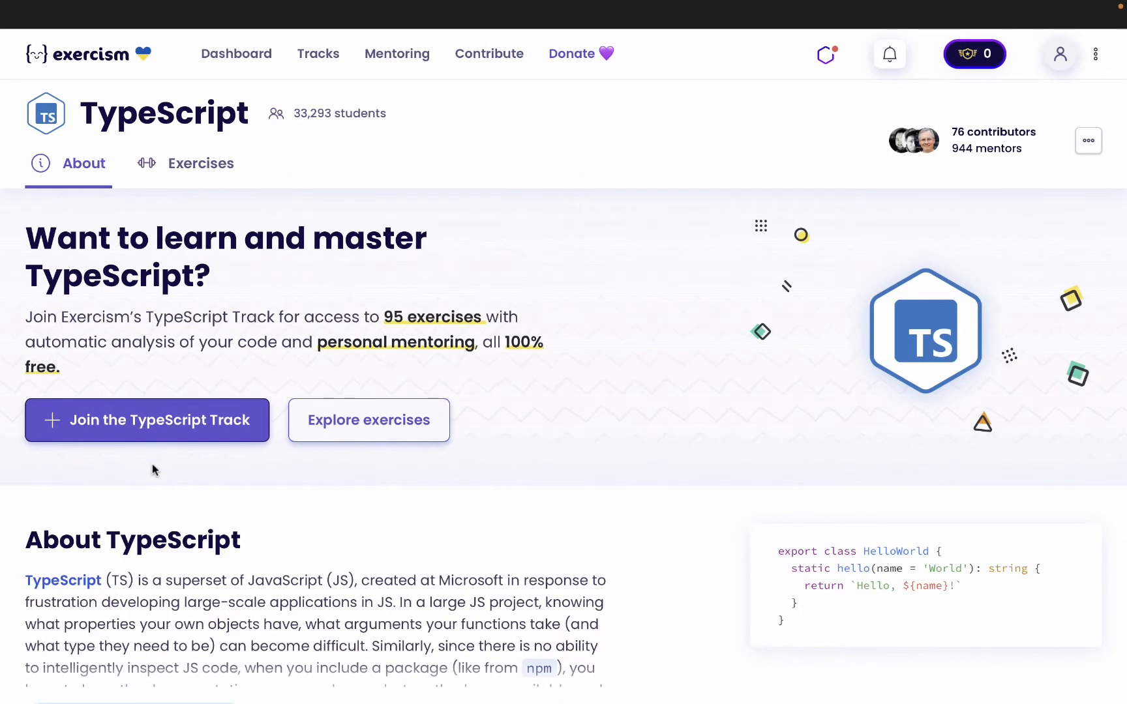
left_click(200, 163)
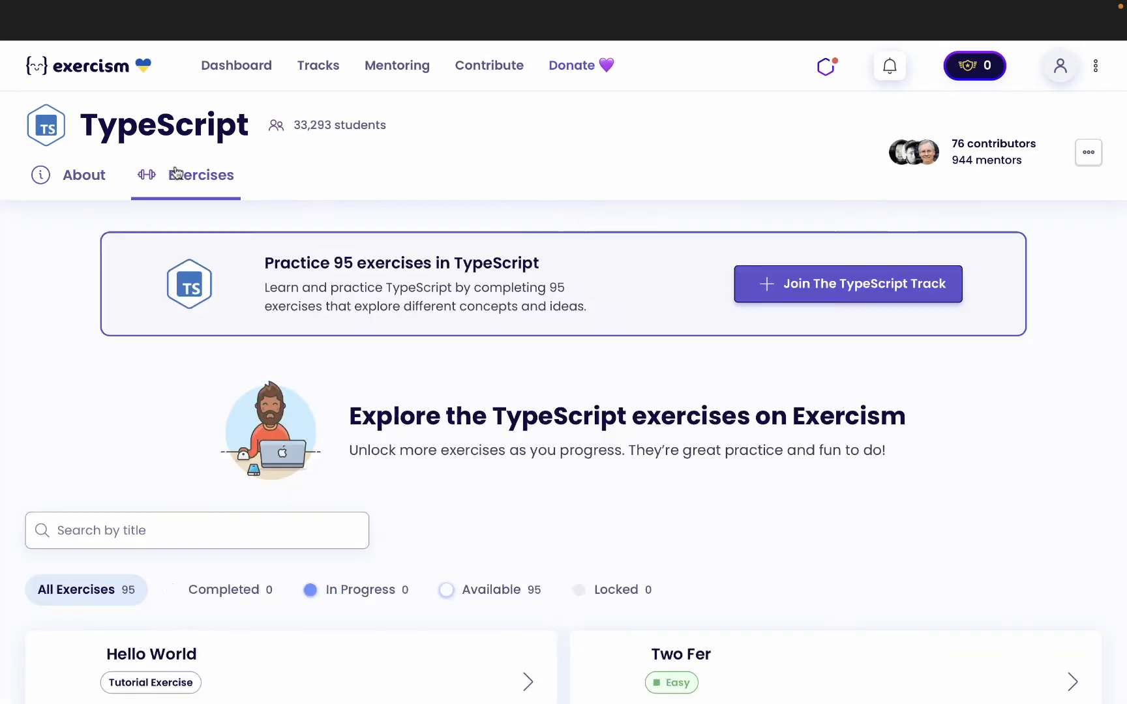
scroll("down", 3)
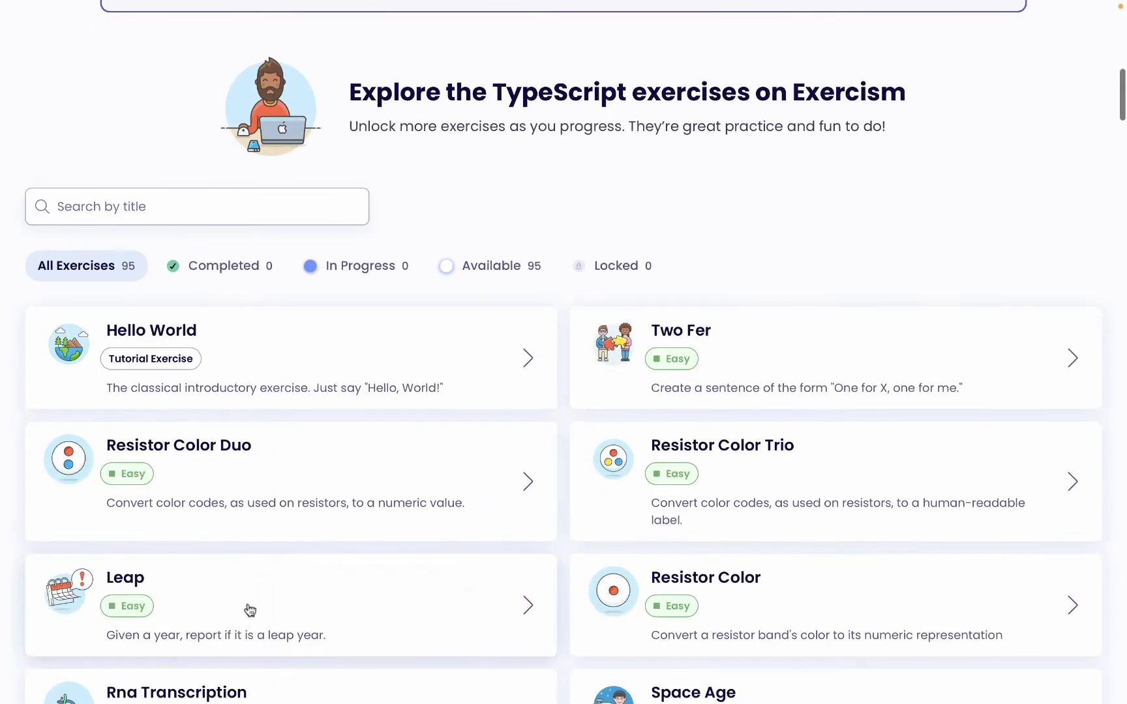
mouse_move(627, 444)
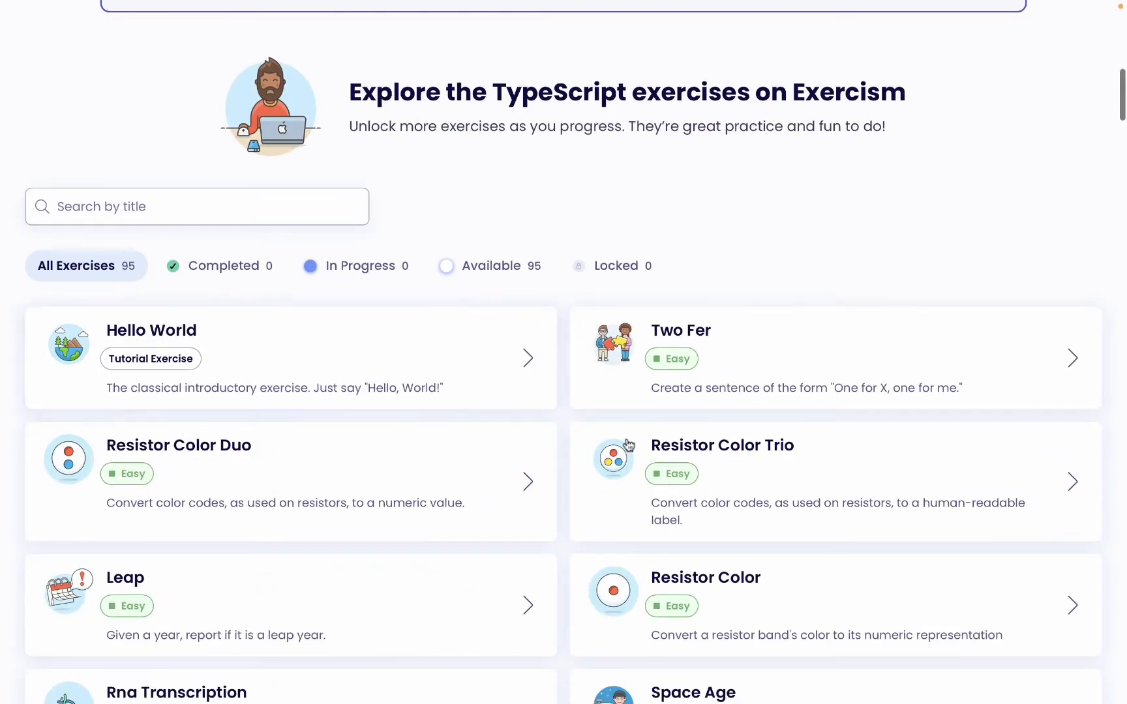
mouse_move(298, 453)
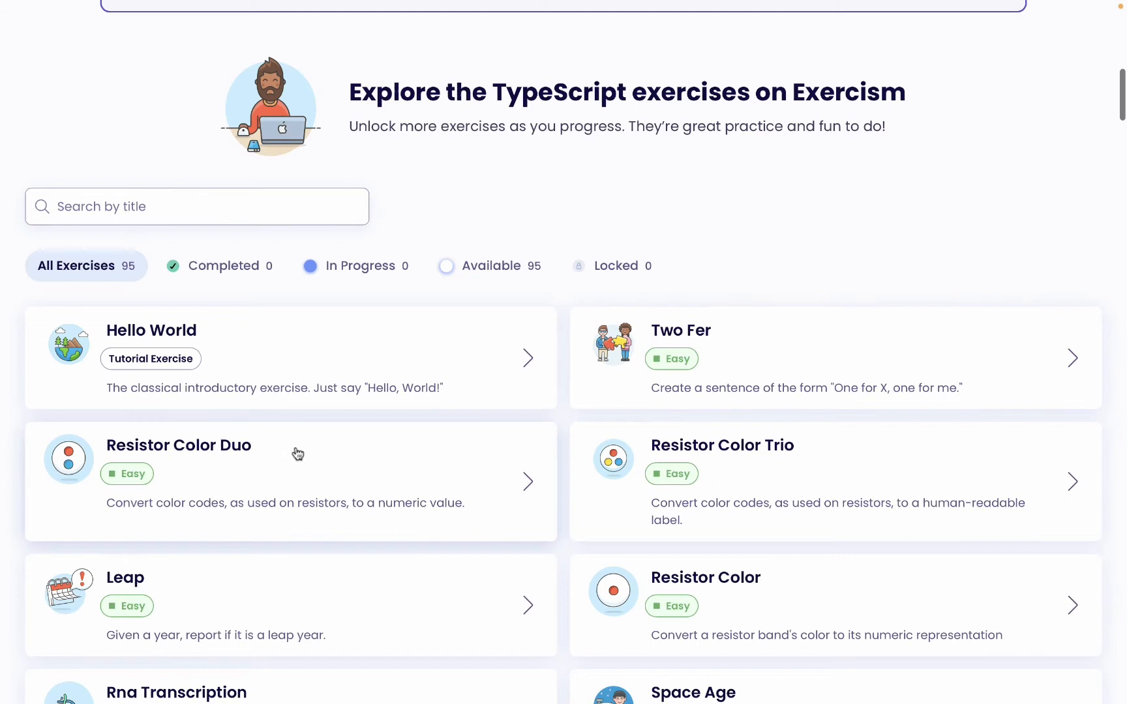
mouse_move(304, 490)
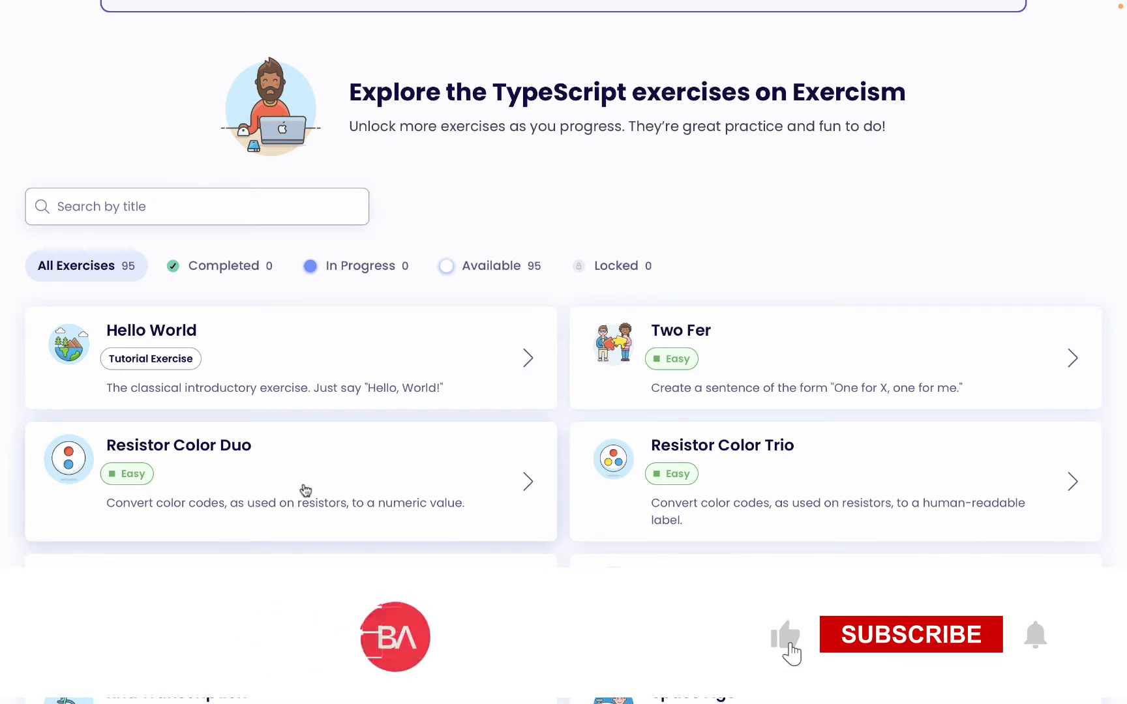
left_click(910, 634)
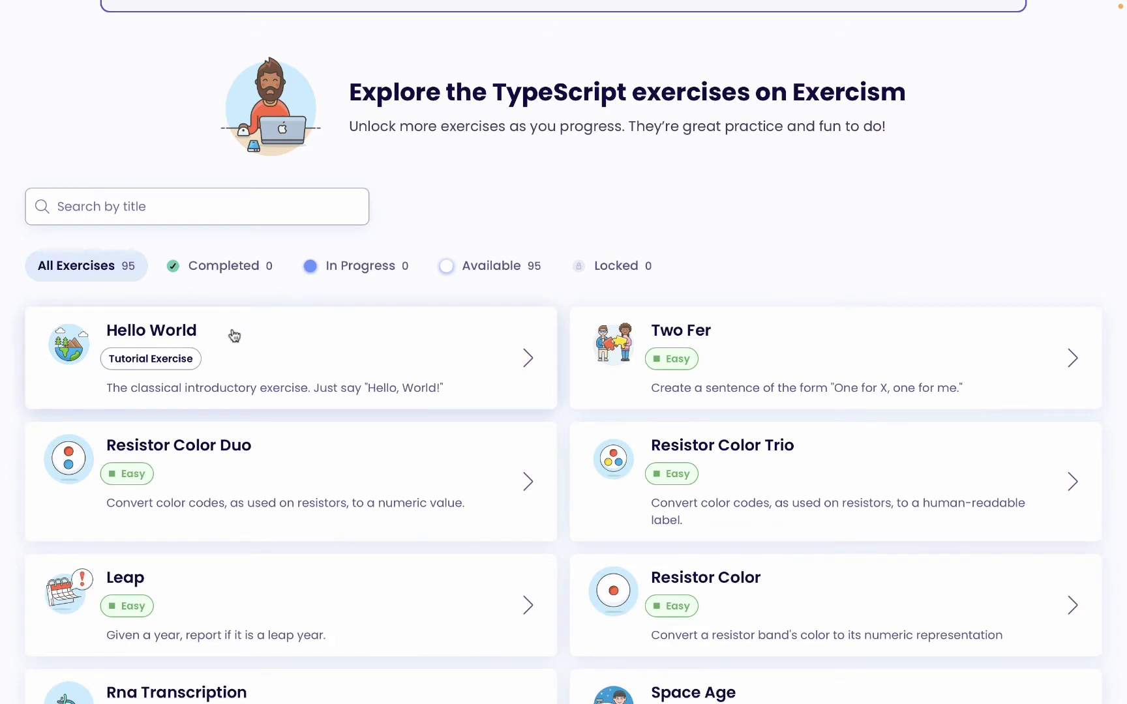
mouse_move(673, 337)
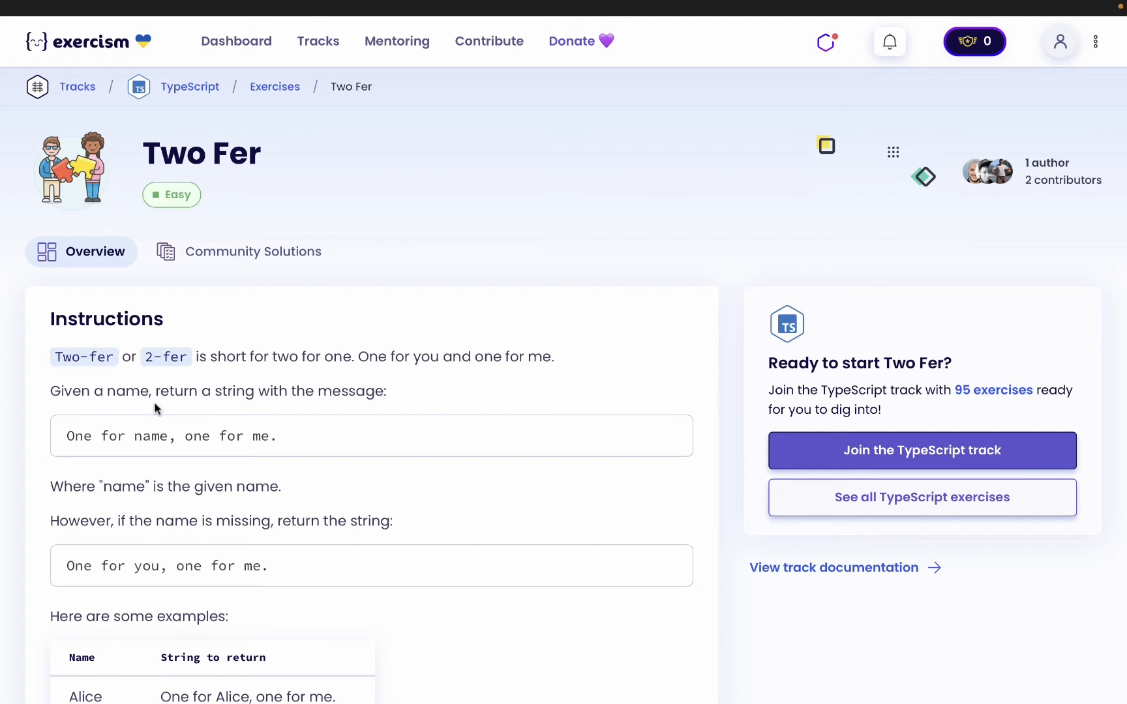
Step: Scroll through the Two Fer instructions, example table and source link
scroll("down", 3)
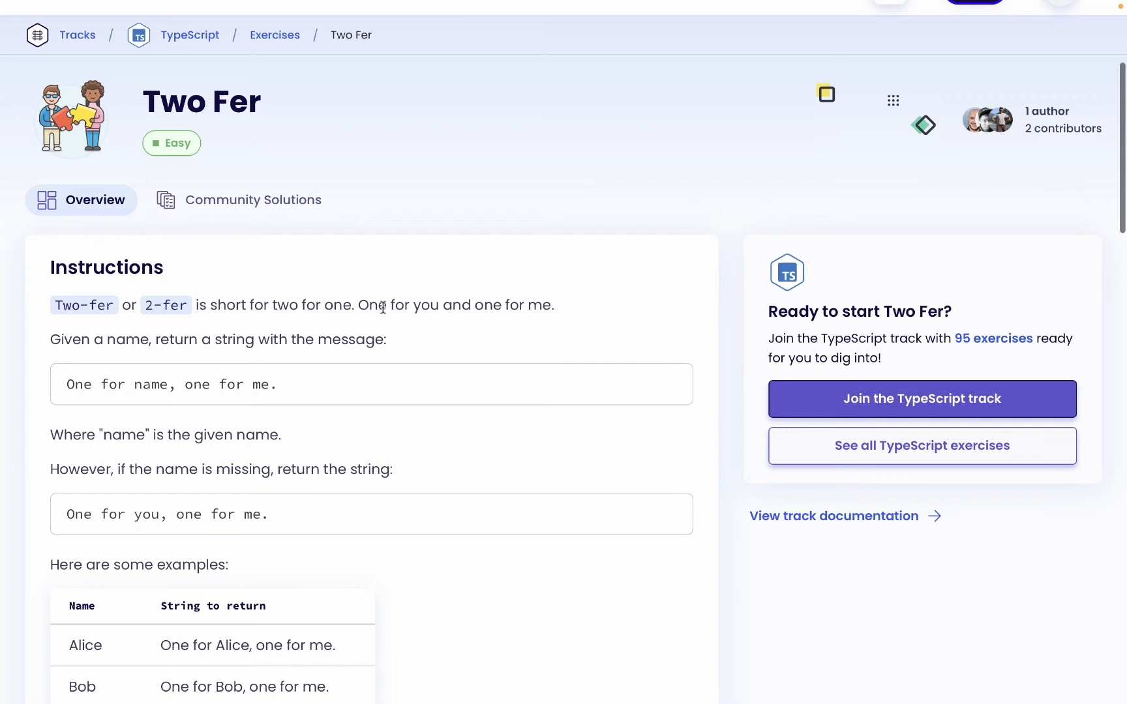
scroll("down", 3)
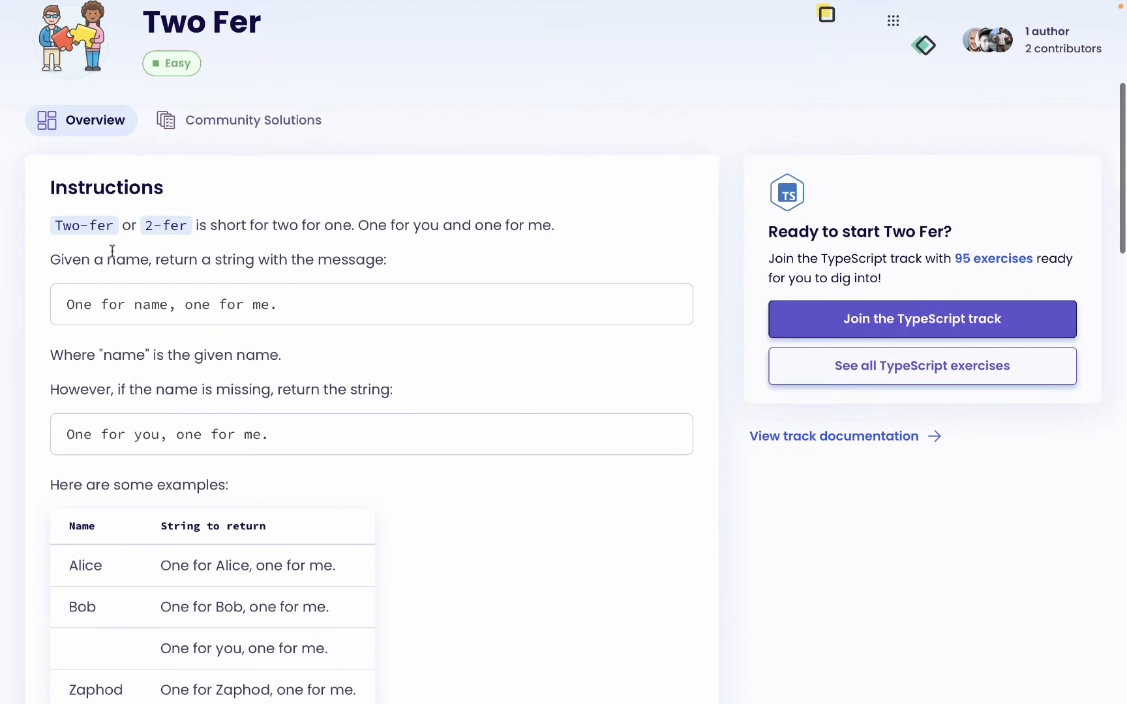
mouse_move(298, 296)
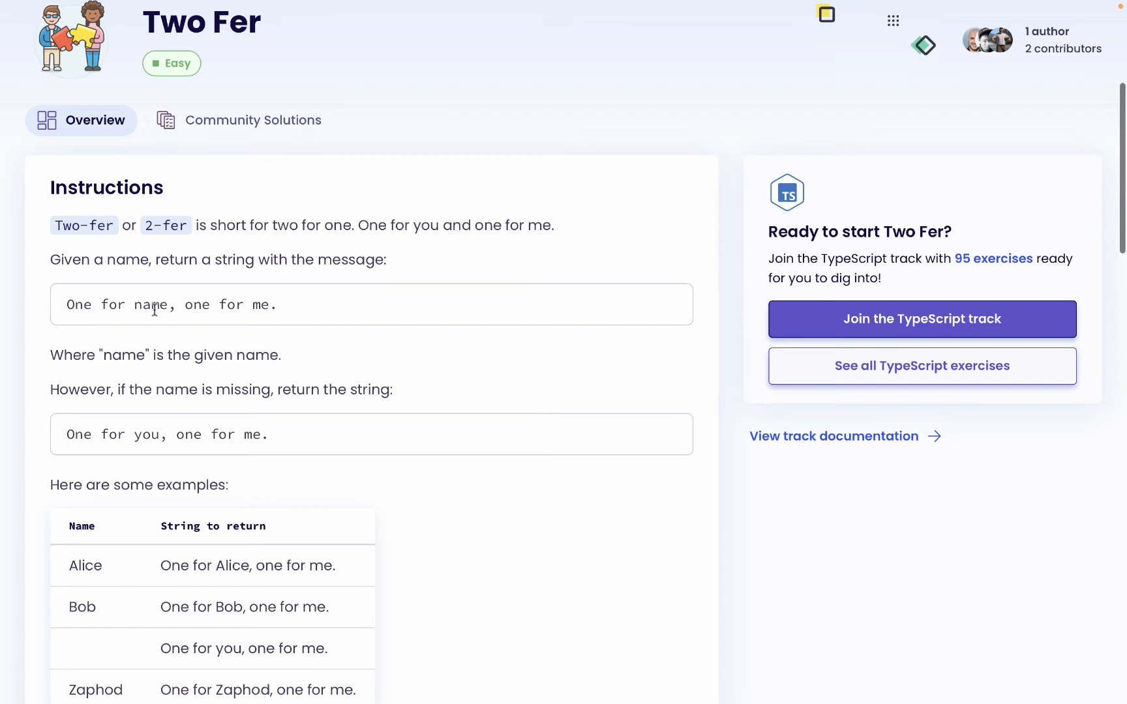
scroll("down", 3)
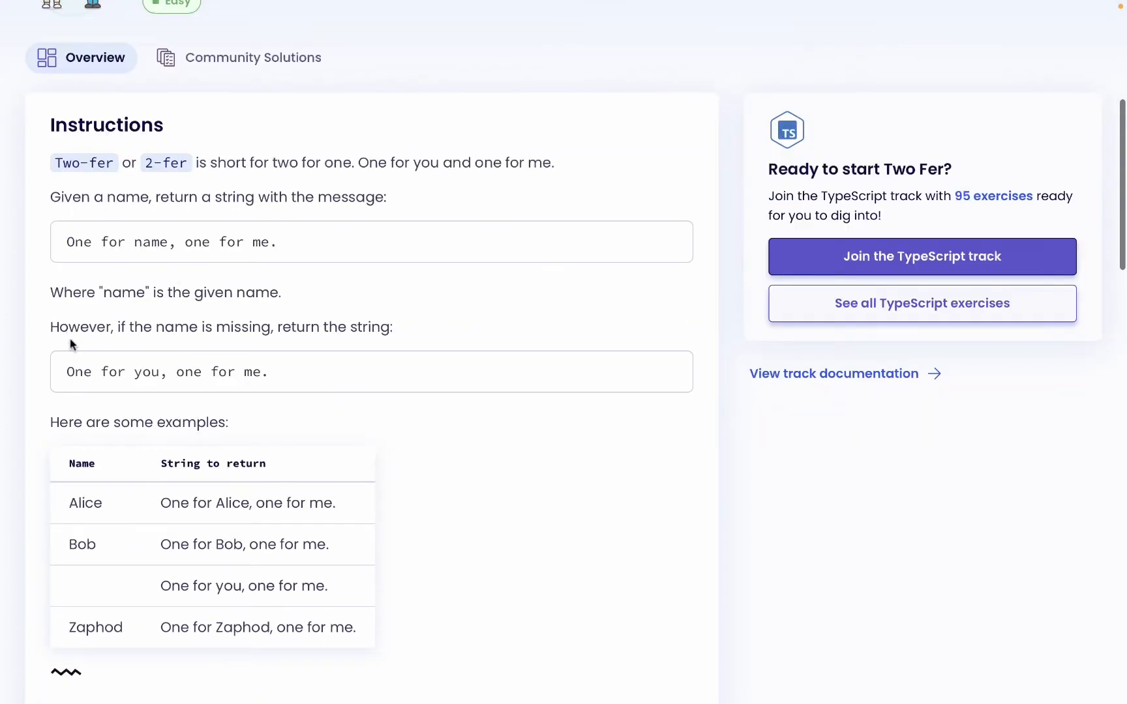
mouse_move(288, 249)
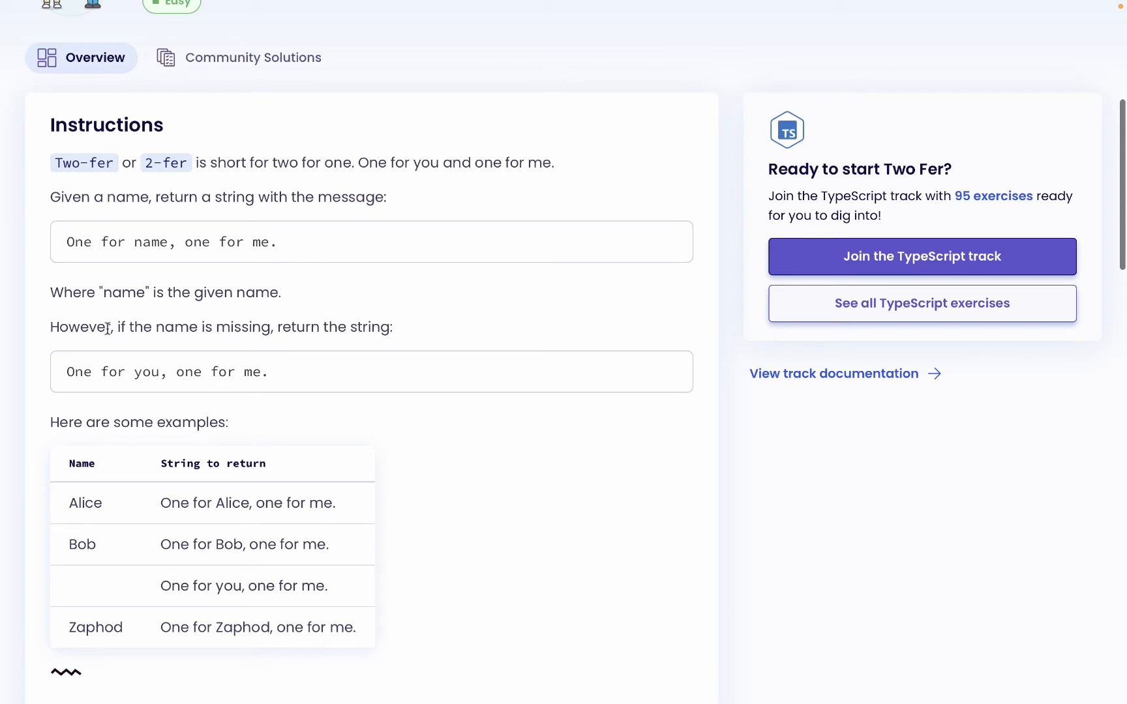
scroll("down", 3)
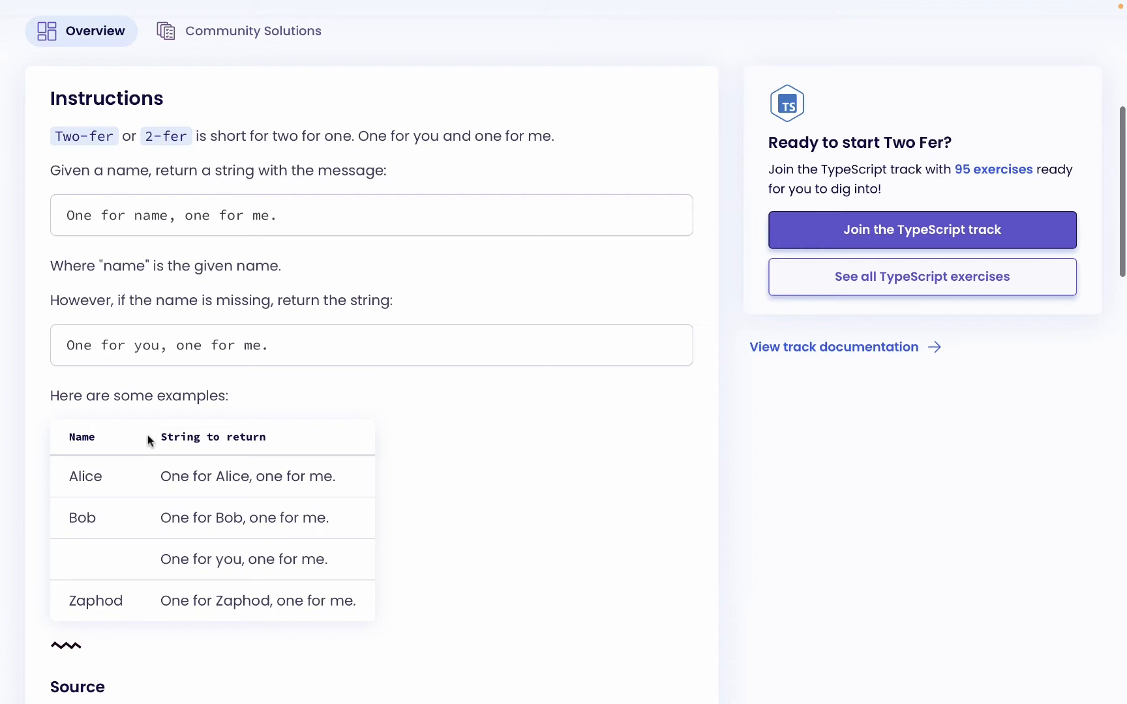
scroll("down", 3)
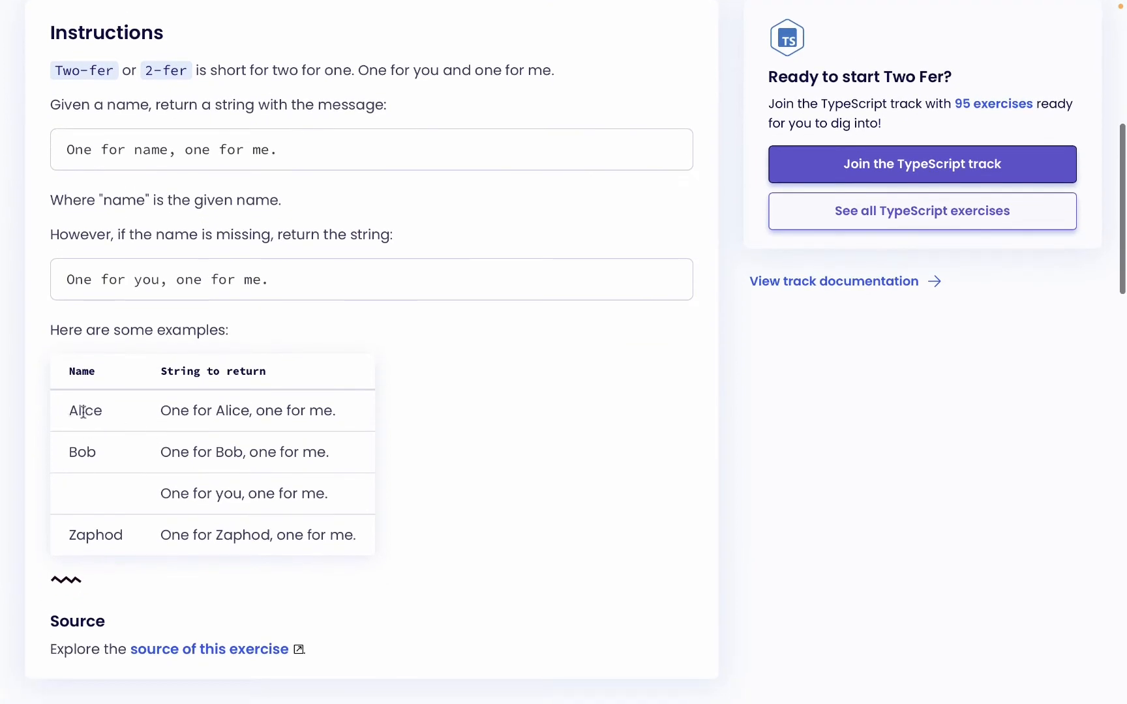
mouse_move(180, 413)
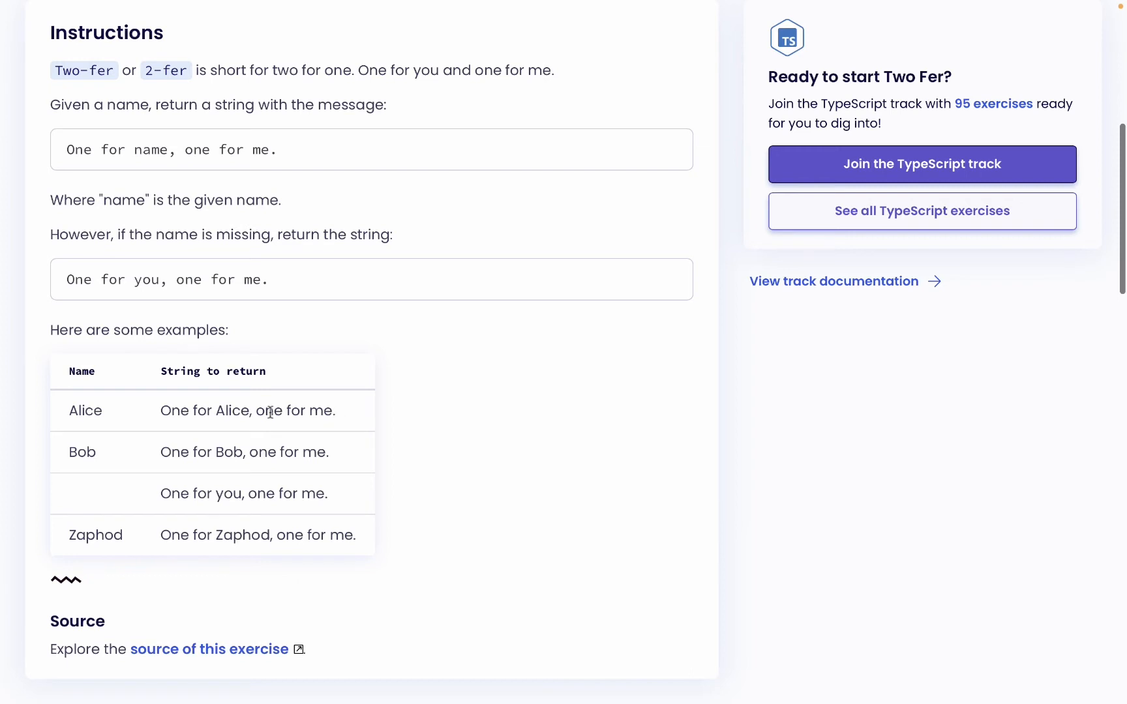
mouse_move(237, 423)
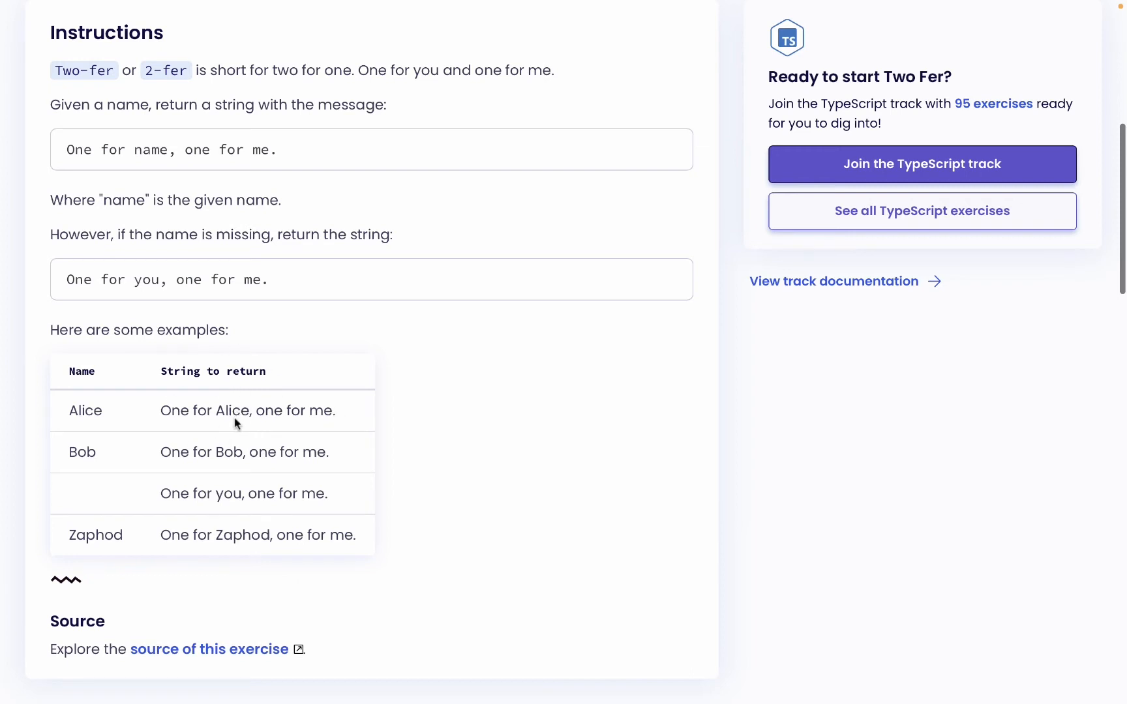
mouse_move(175, 485)
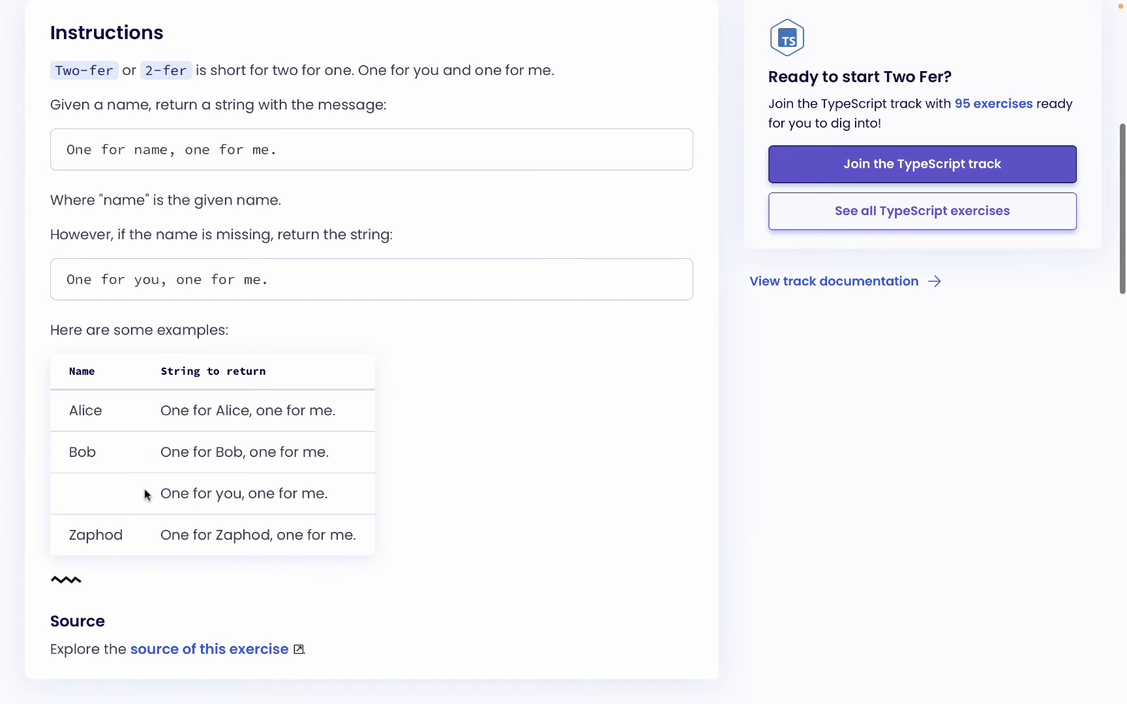
mouse_move(286, 491)
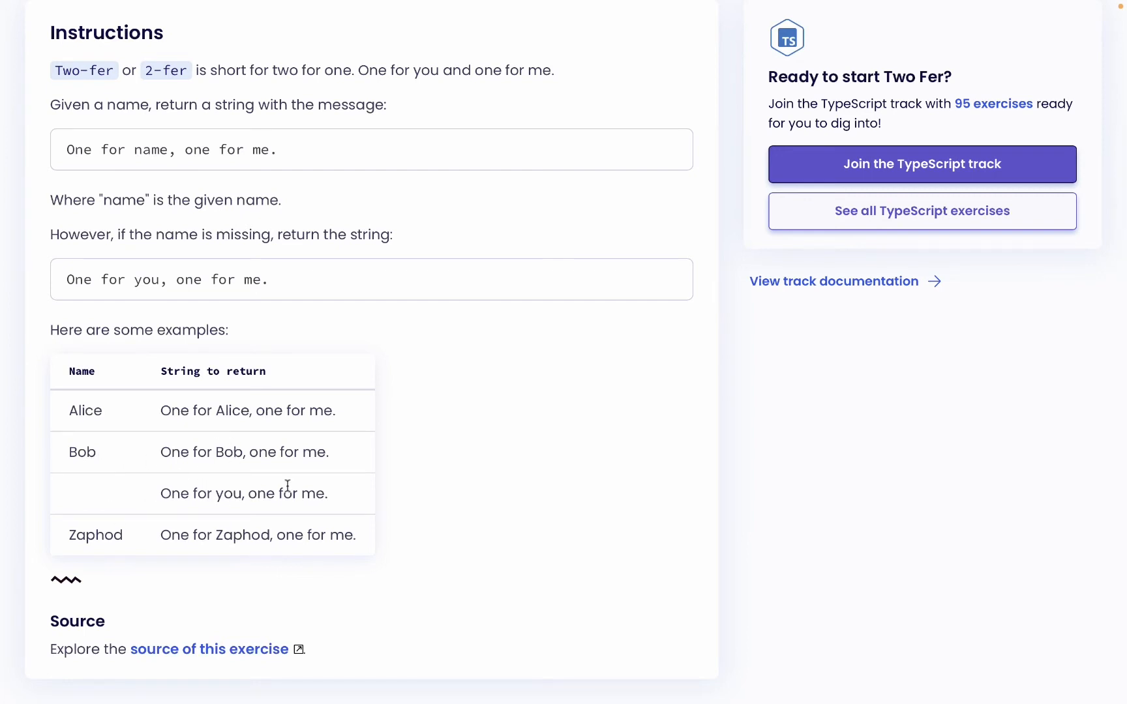
mouse_move(254, 522)
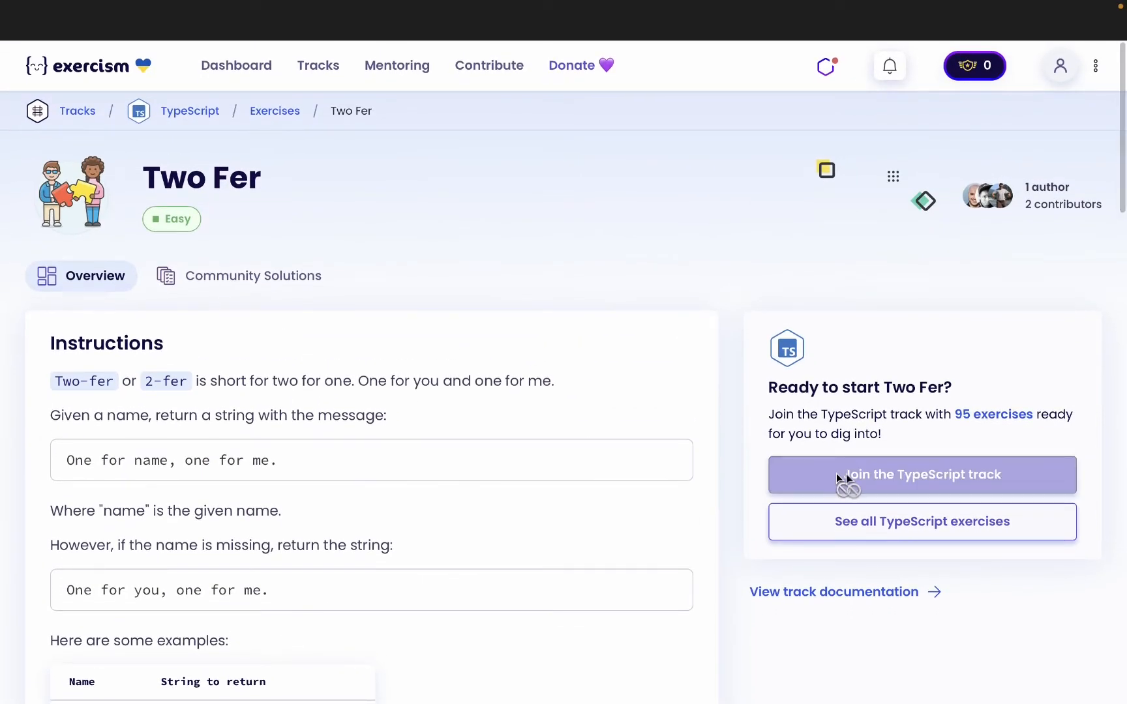
left_click(921, 474)
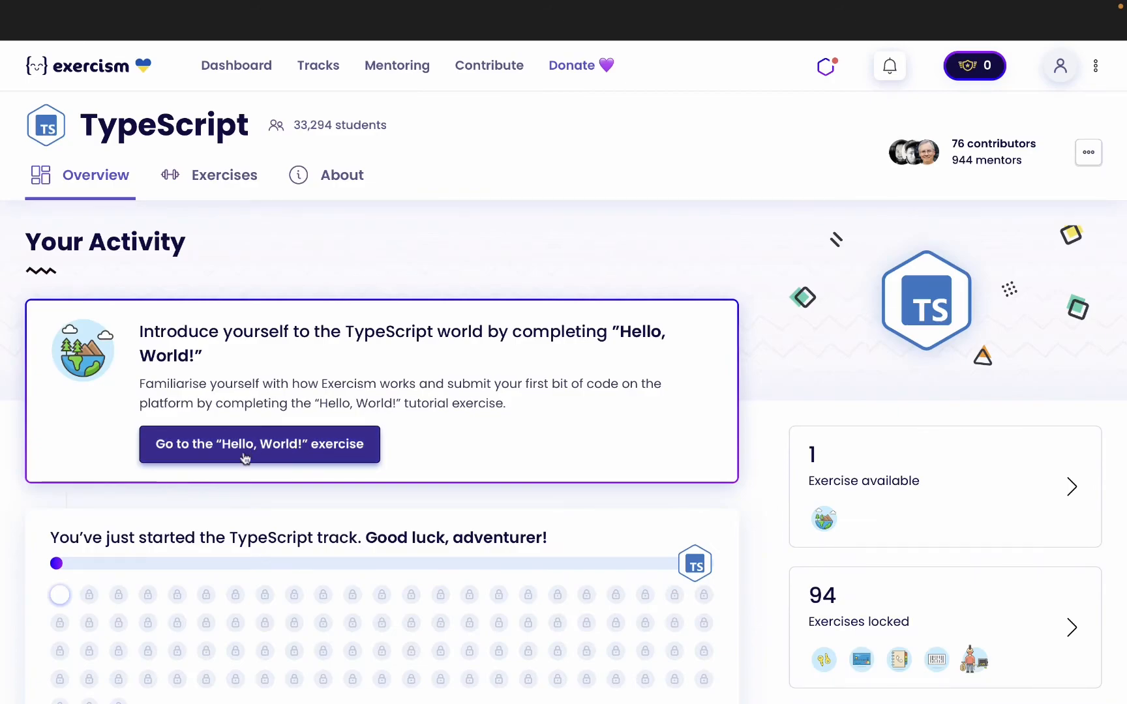
left_click(259, 444)
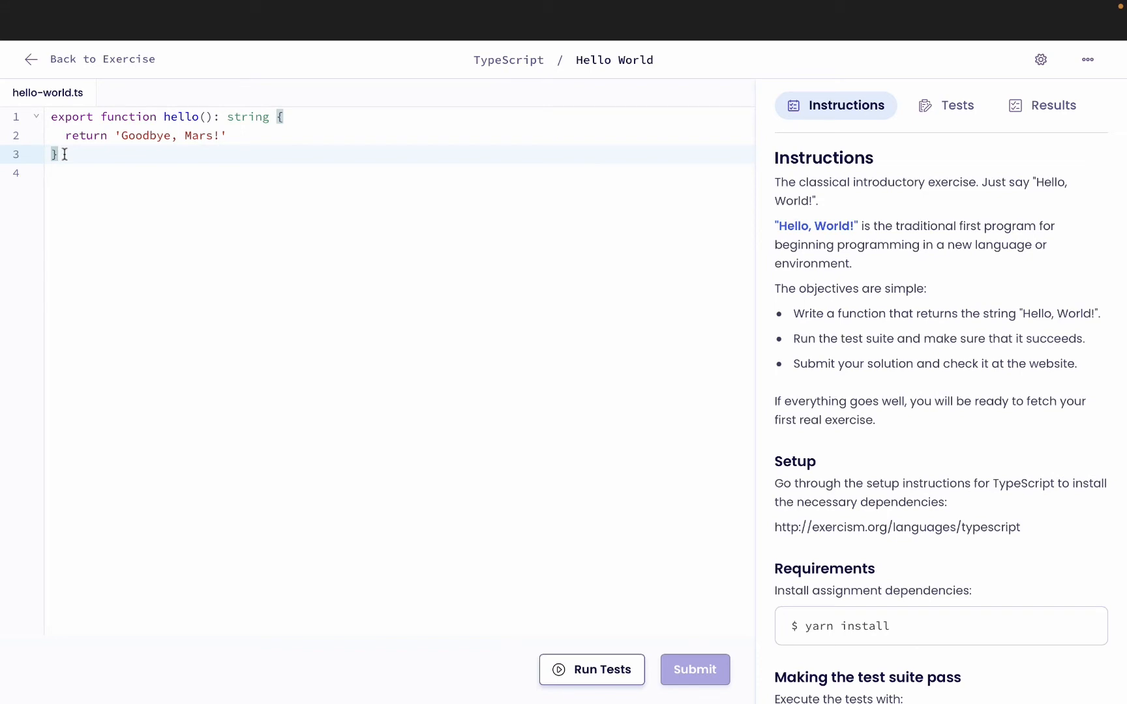
type("Hello, World!")
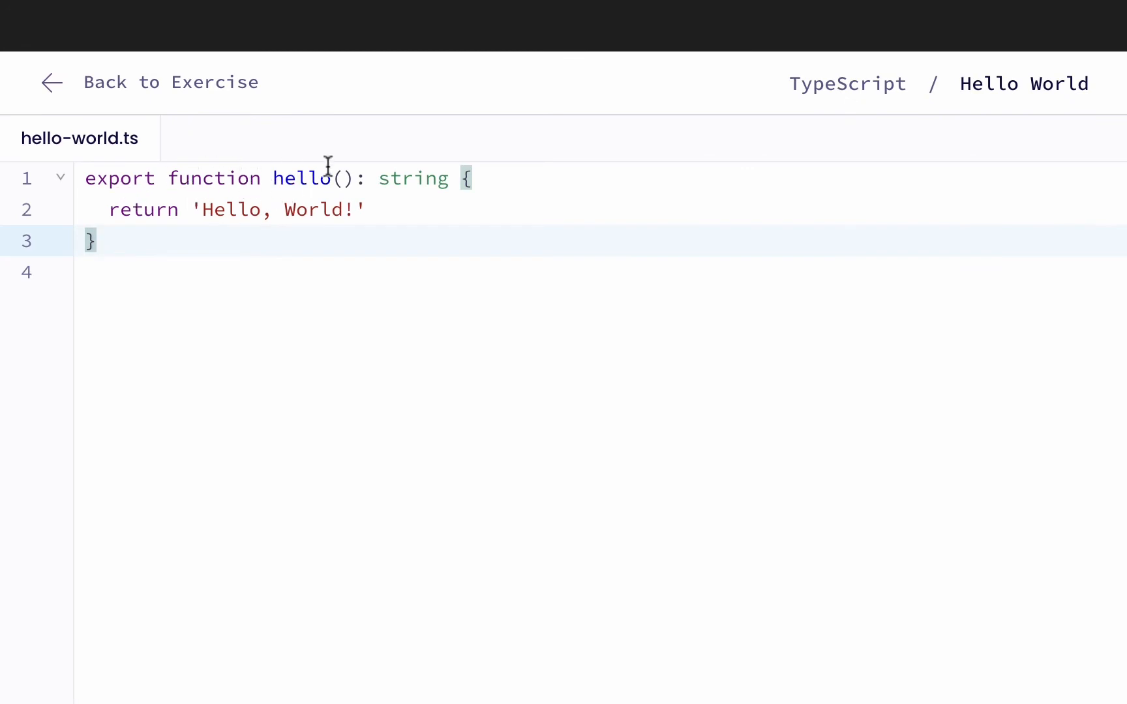
mouse_move(423, 199)
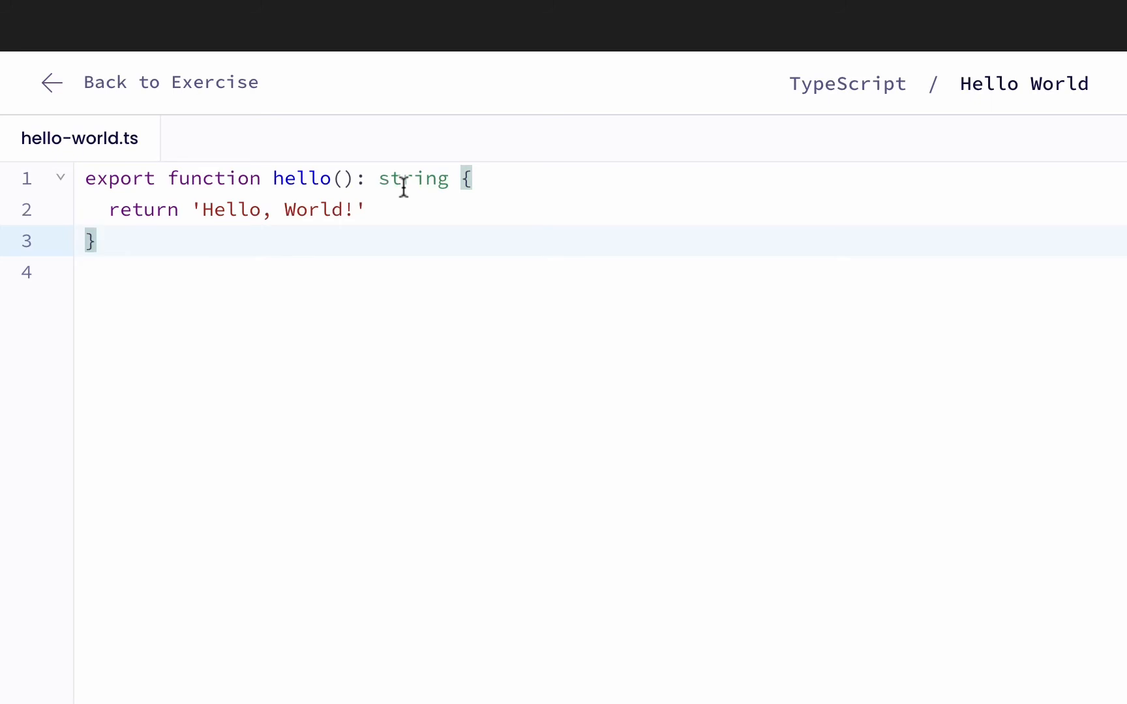
left_click(93, 241)
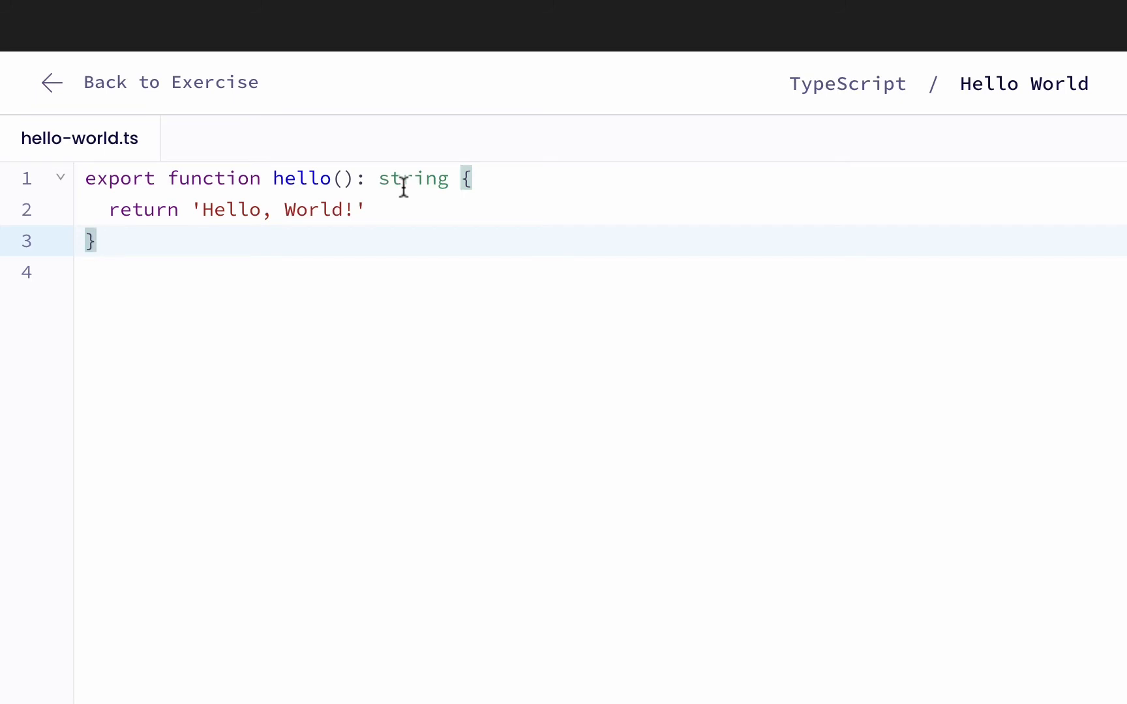
left_click(95, 241)
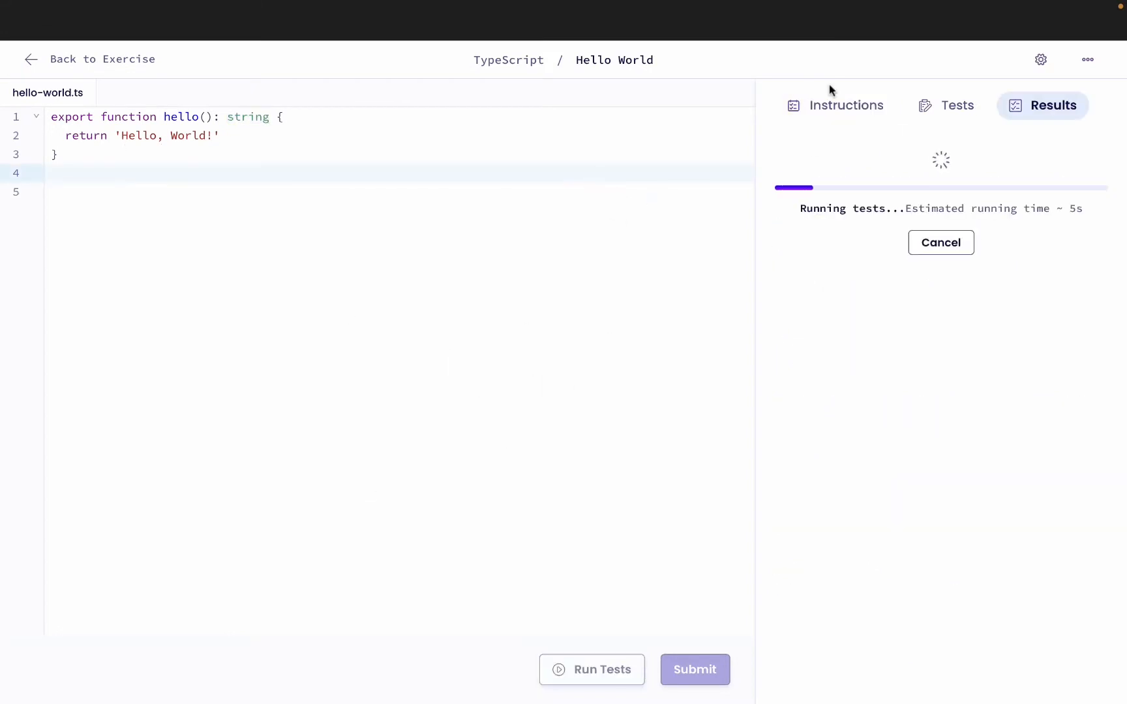
mouse_move(750, 343)
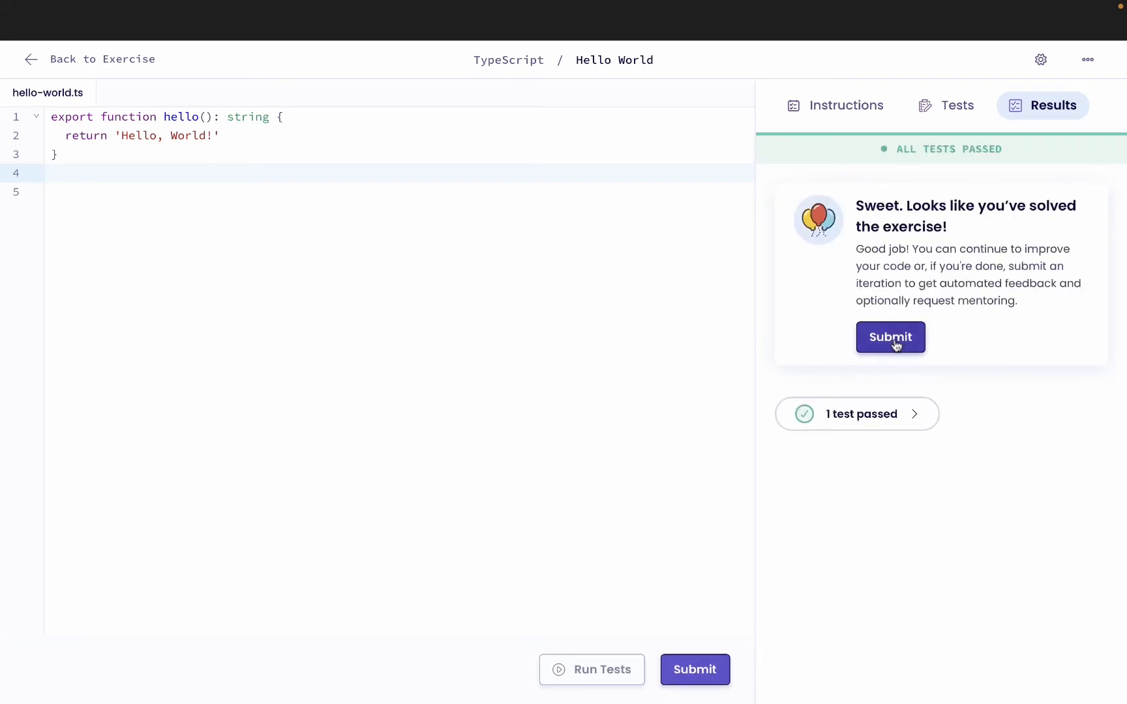
Step: Submit Hello World, mark it complete, confirm publishing, and continue to more exercises
left_click(890, 338)
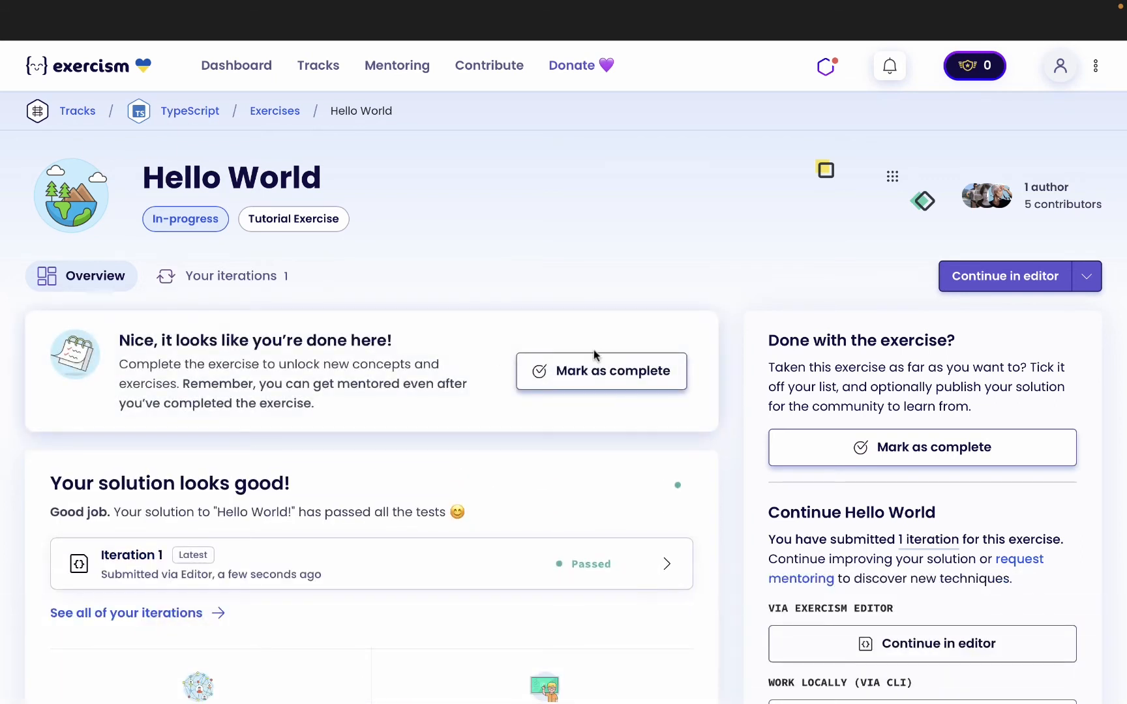
left_click(600, 371)
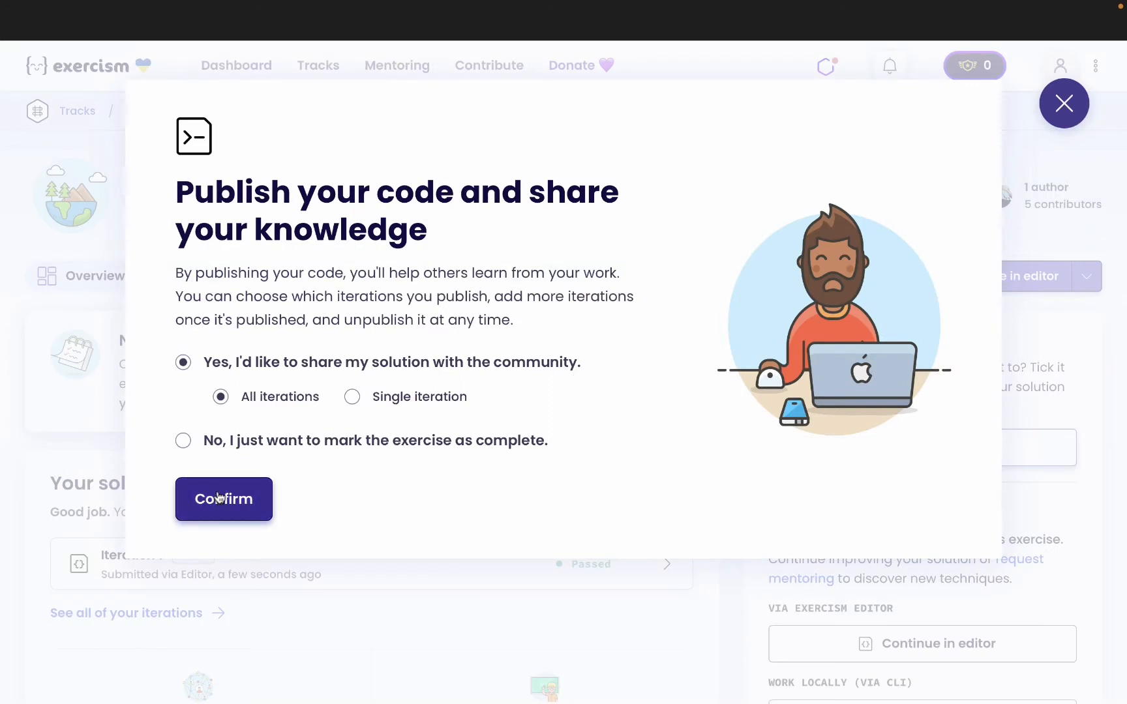
left_click(224, 499)
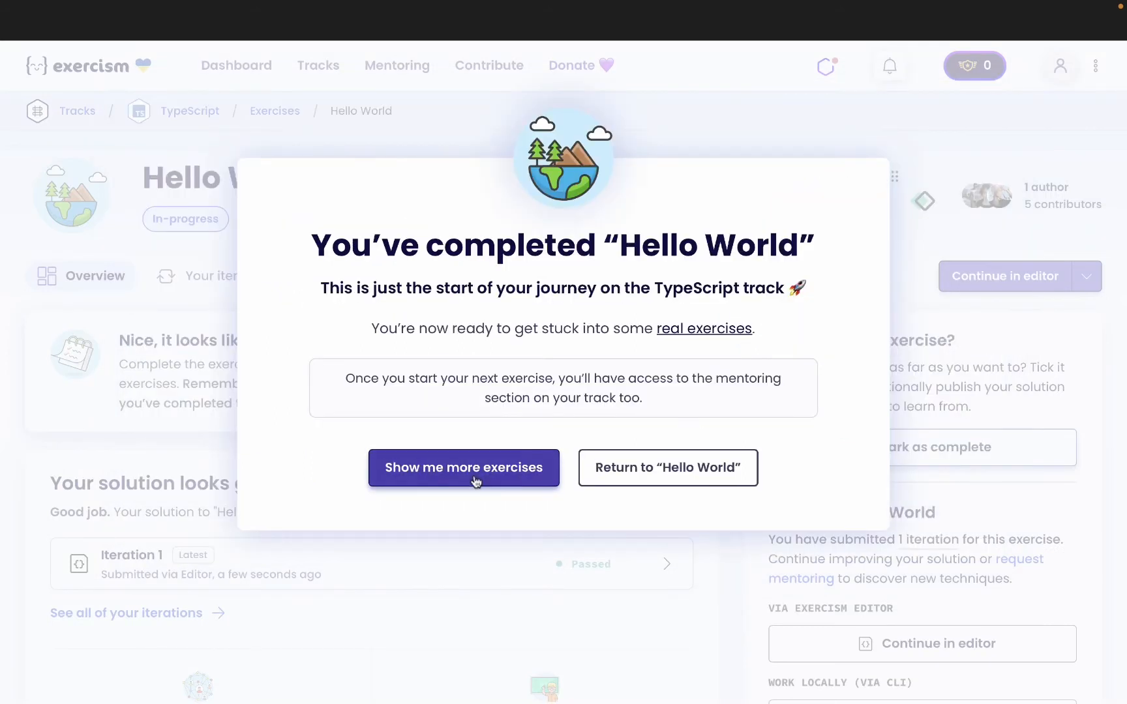
left_click(462, 467)
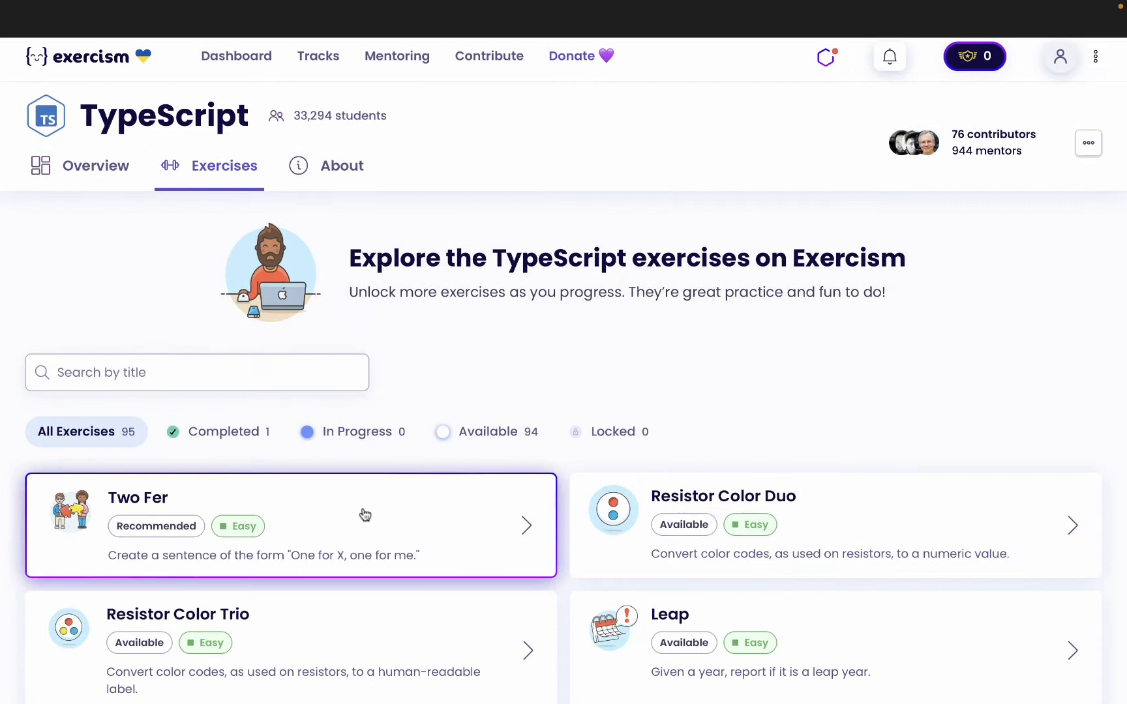
Step: Open the Two Fer card from the exercises list and scroll its instructions
scroll("down", 3)
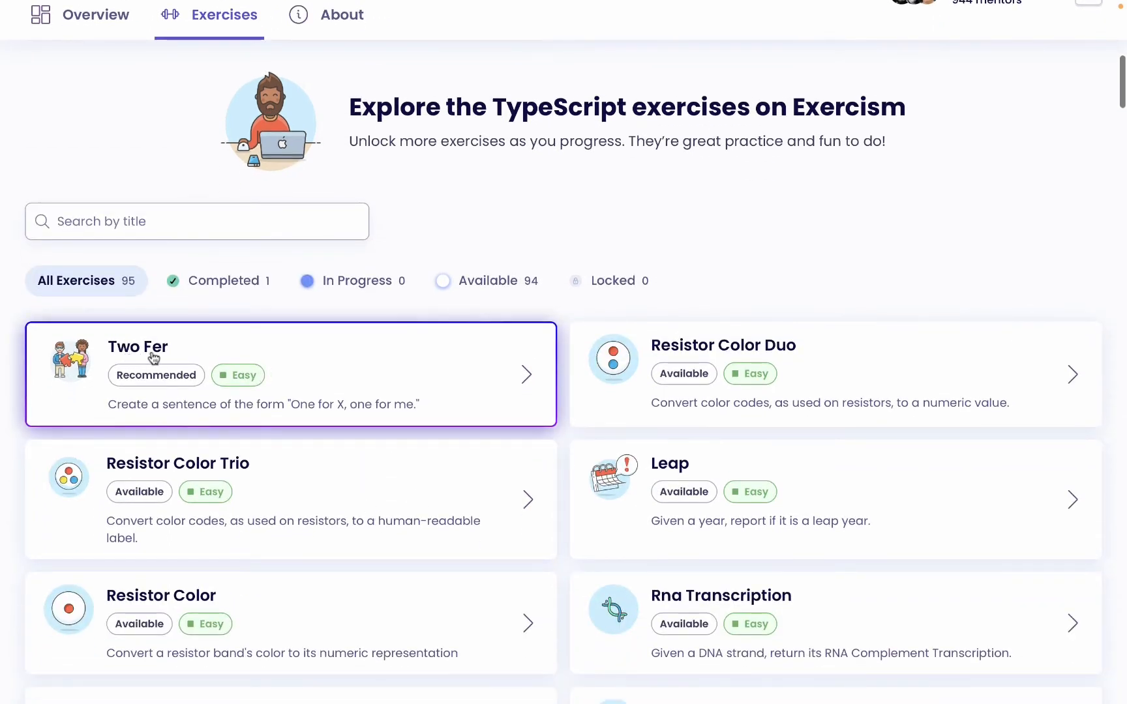
left_click(138, 346)
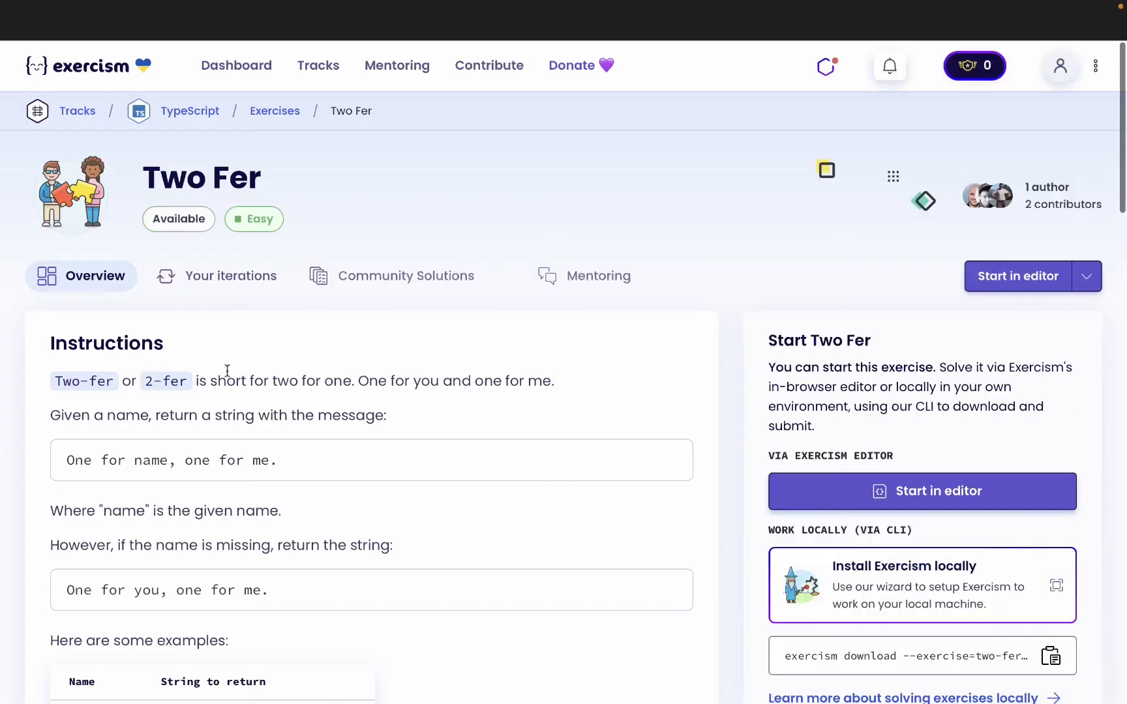
scroll("down", 3)
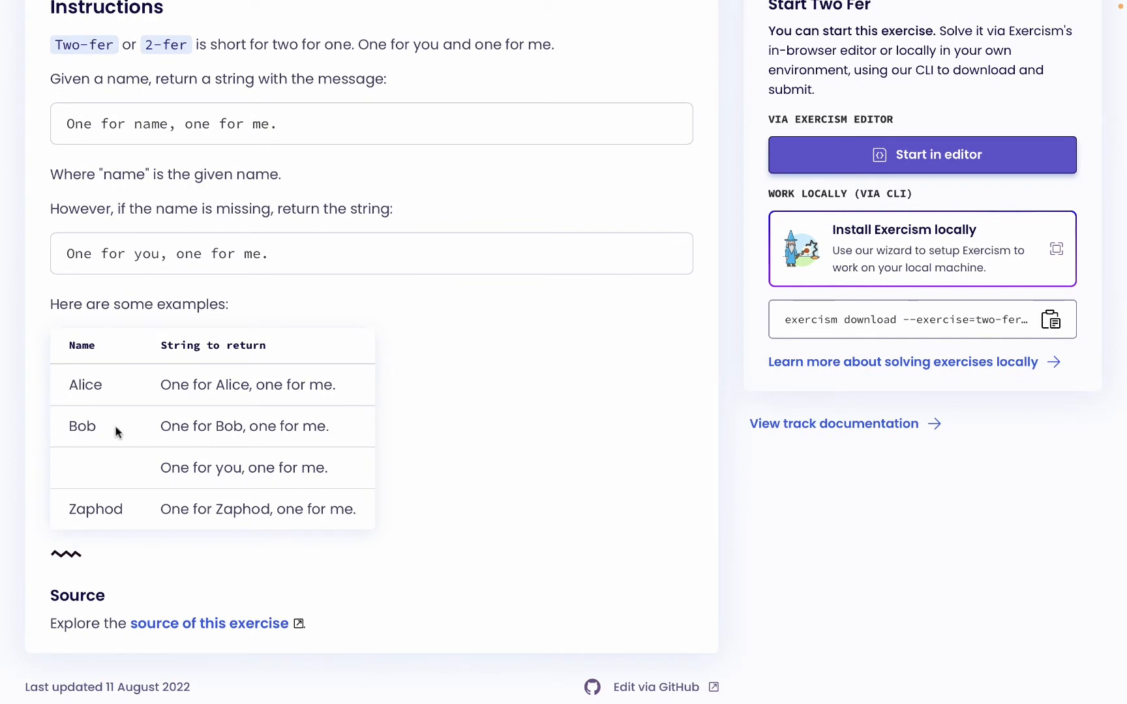
mouse_move(180, 139)
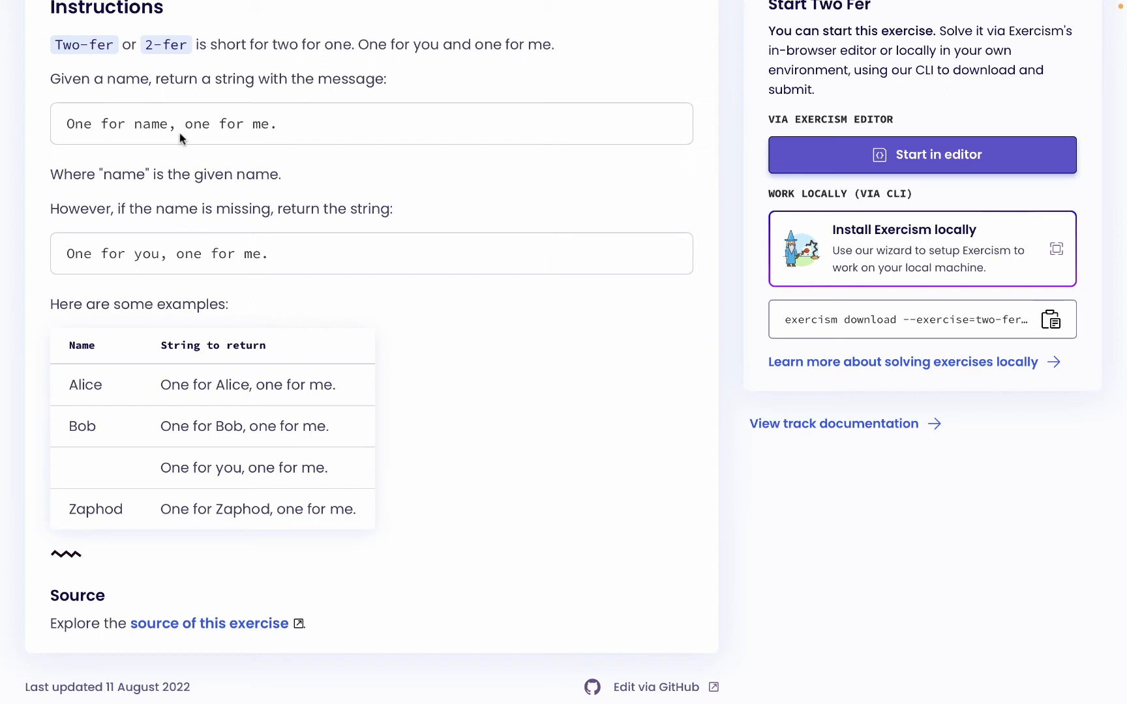
mouse_move(176, 163)
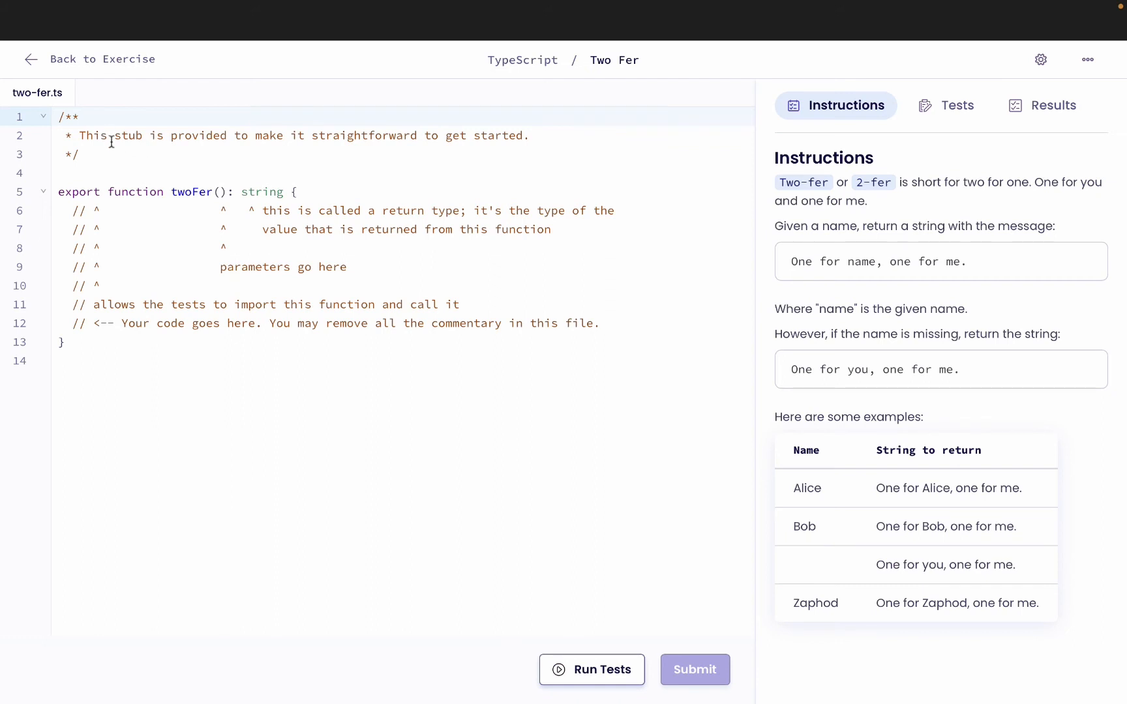
mouse_move(622, 319)
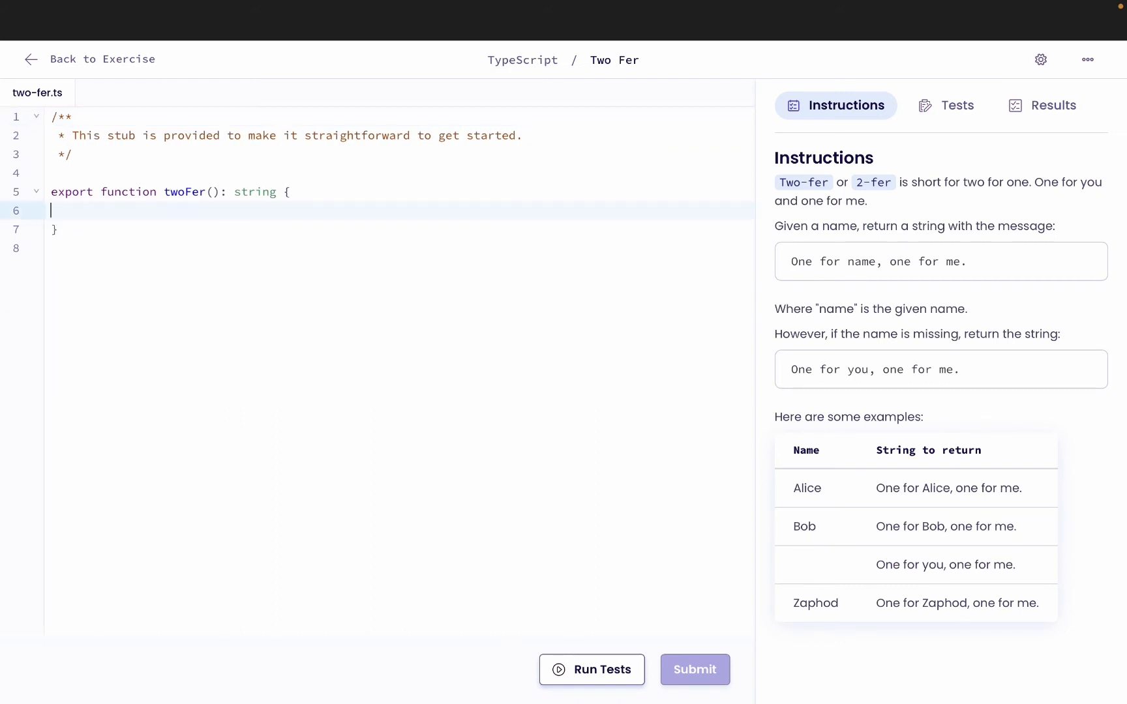
Step: Remove the leftover stub line and add the parameter 'name?: string' to twoFer
key("Backspace")
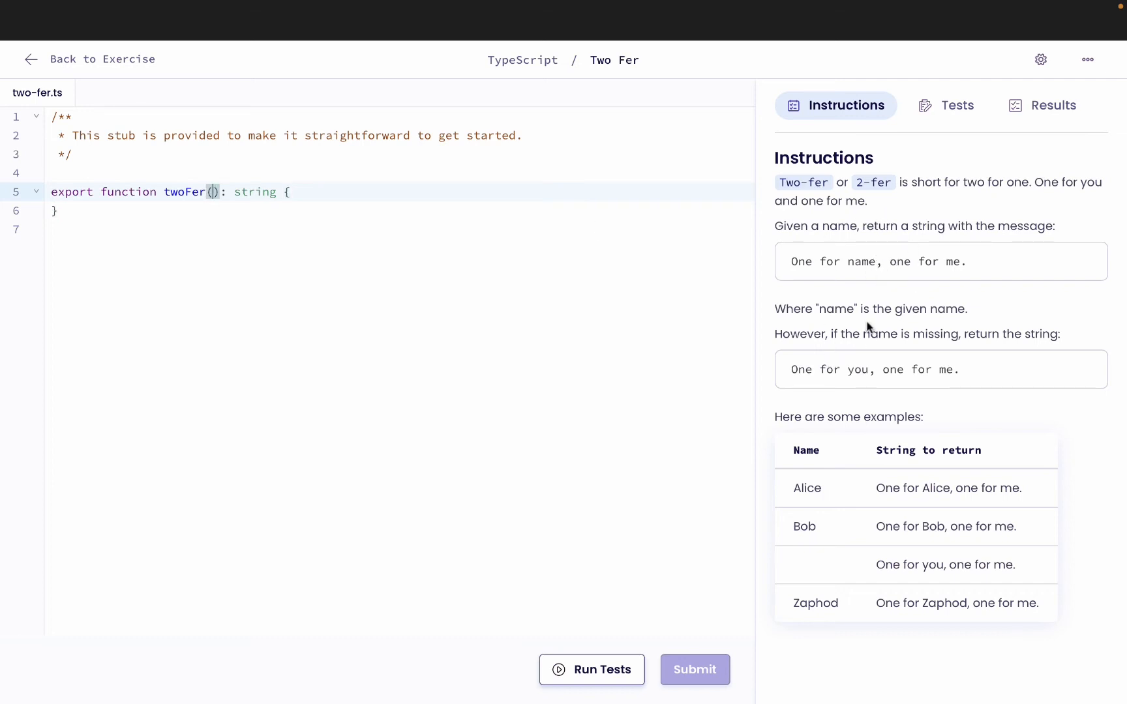
mouse_move(867, 382)
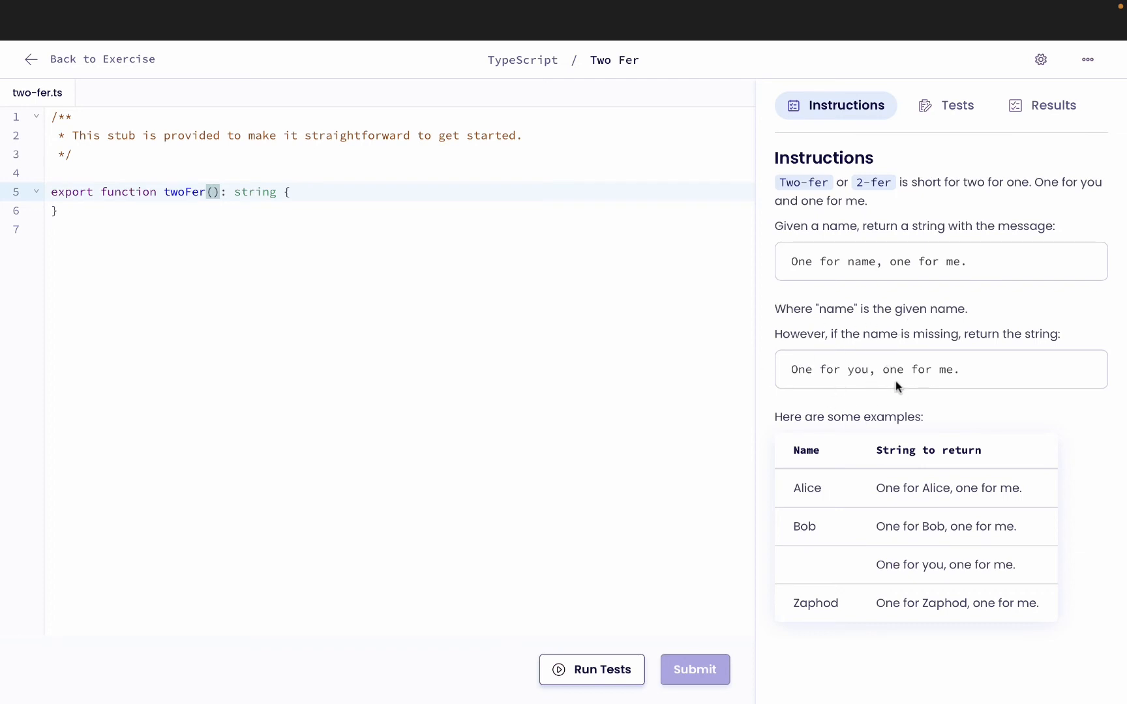
type("name")
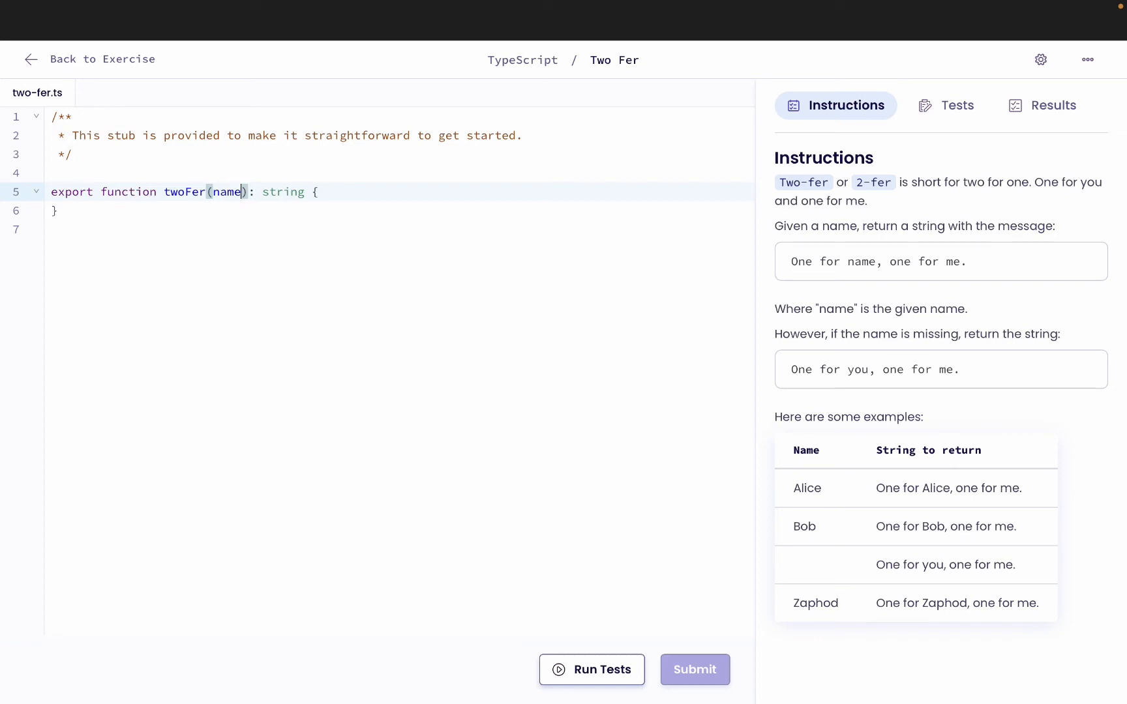
type(":")
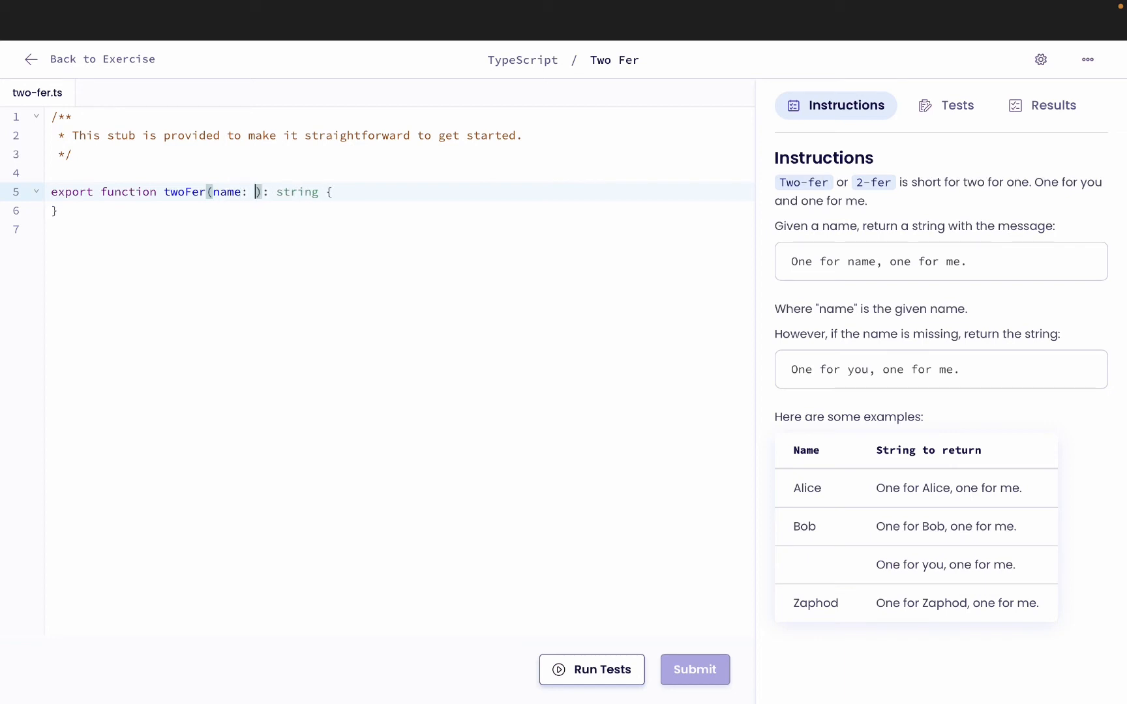
type("string")
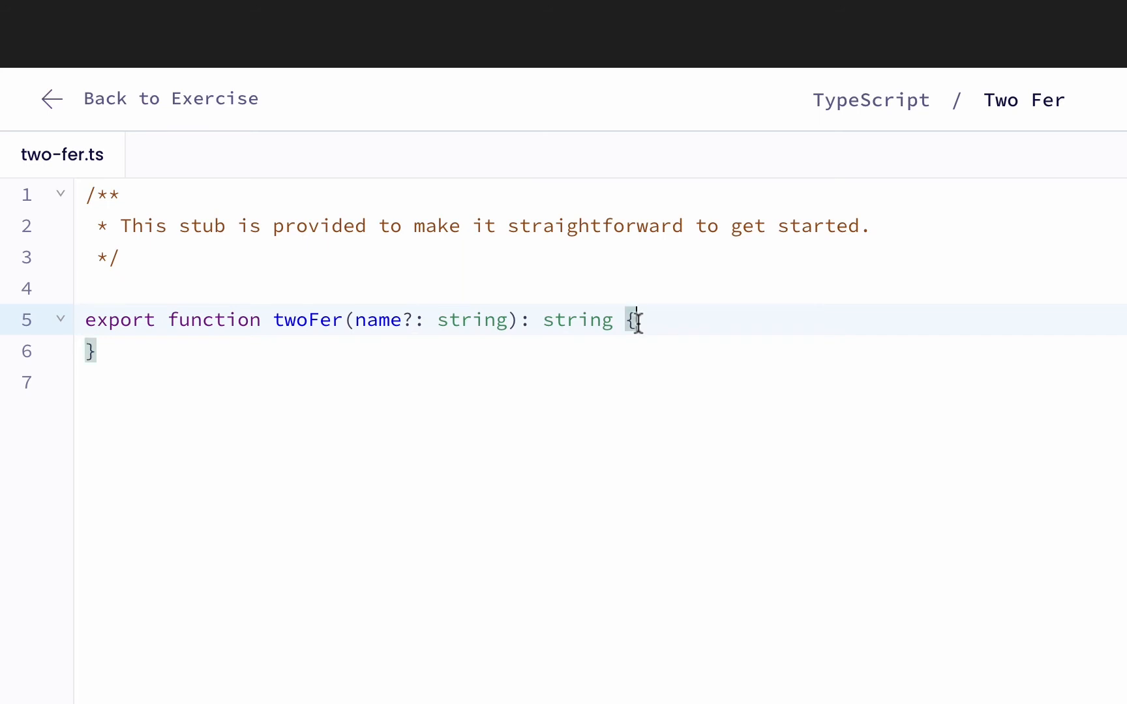
Step: Start the return statement with the template string `One for`
type("r")
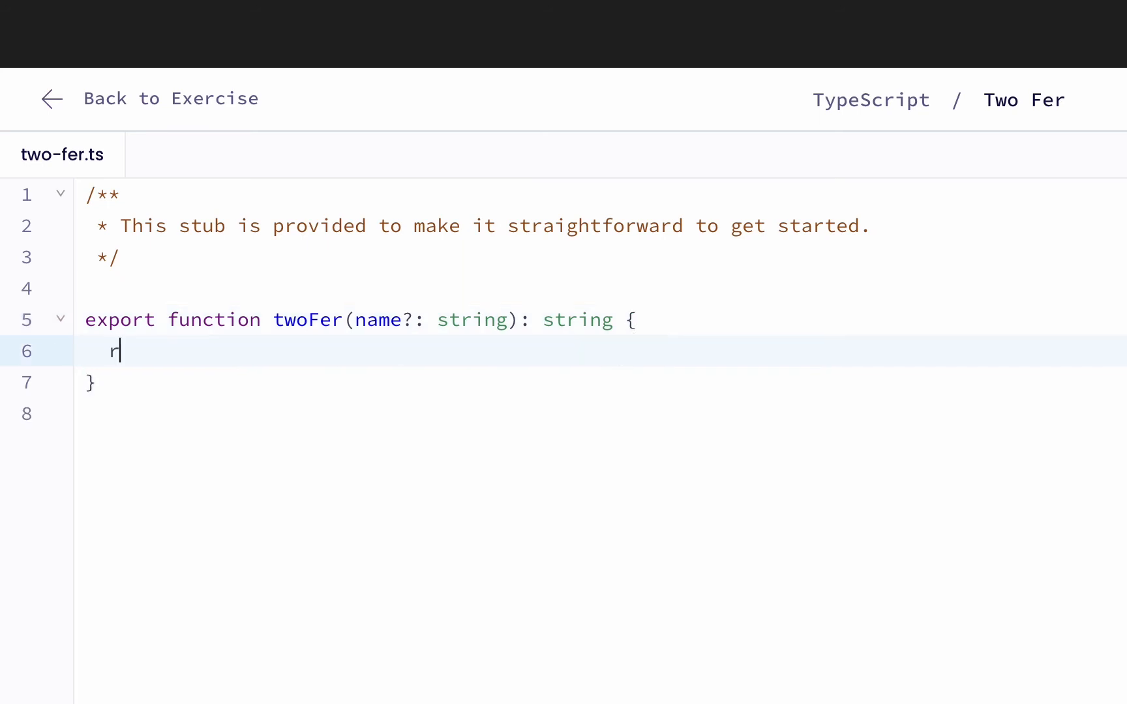
type("et")
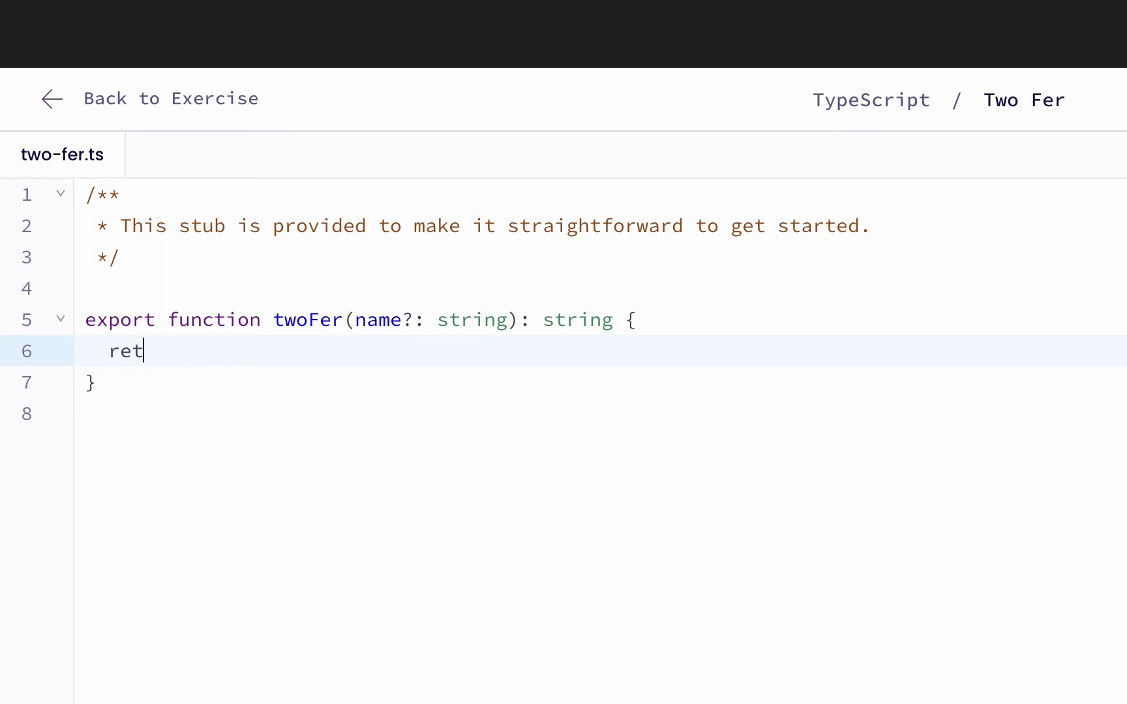
type("urn")
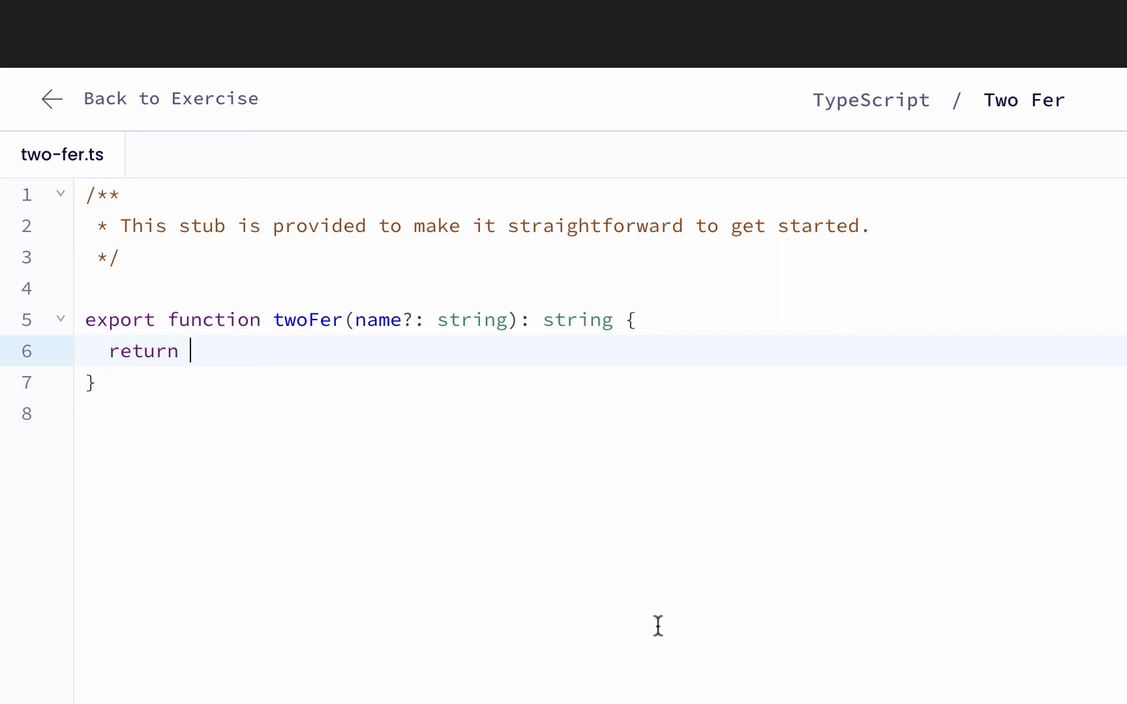
type("`")
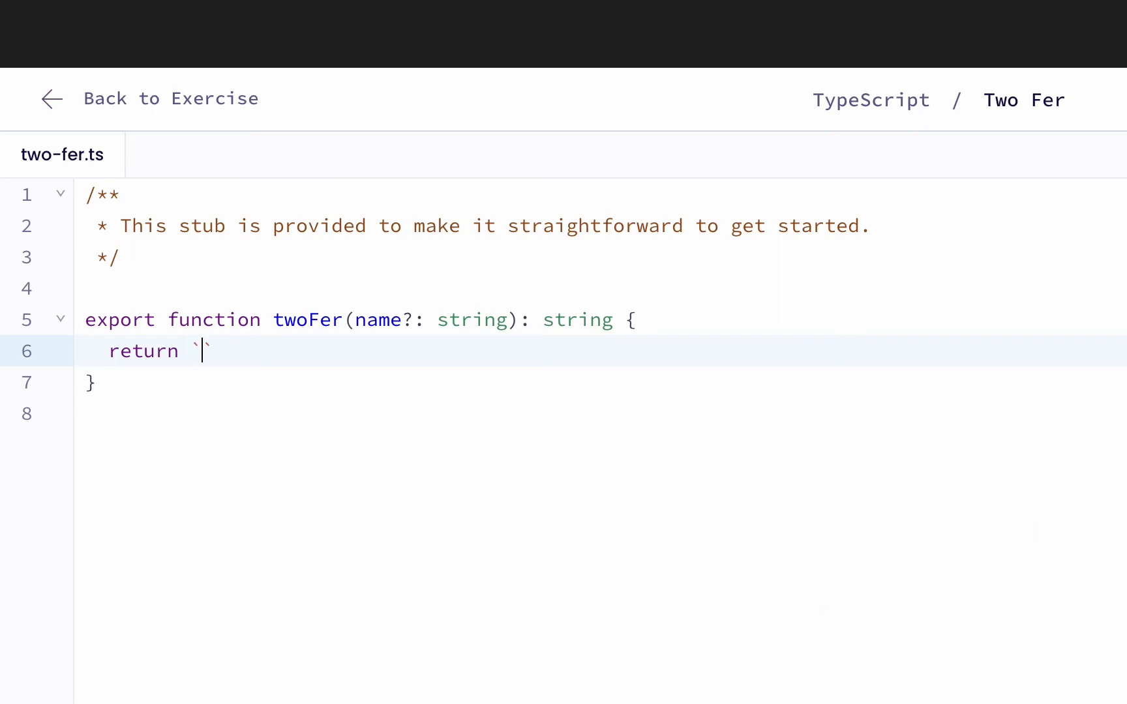
type("O")
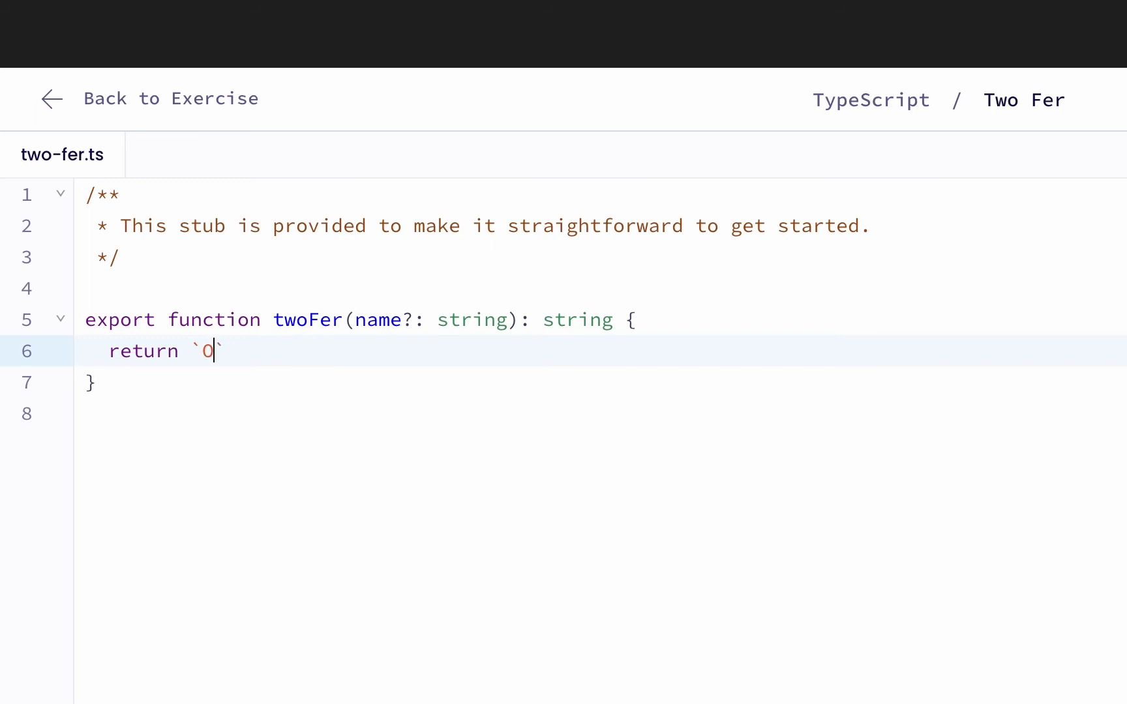
type("ne for")
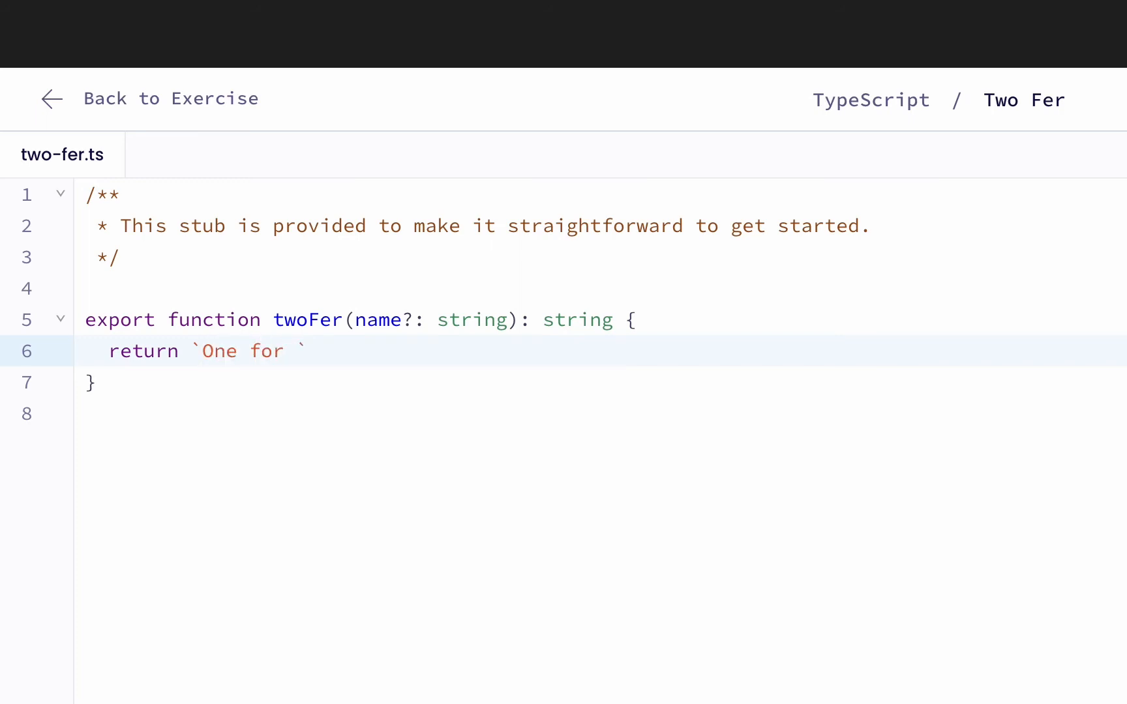
Step: Fill the template with ${name || 'you'}, one for me
left_click(297, 352)
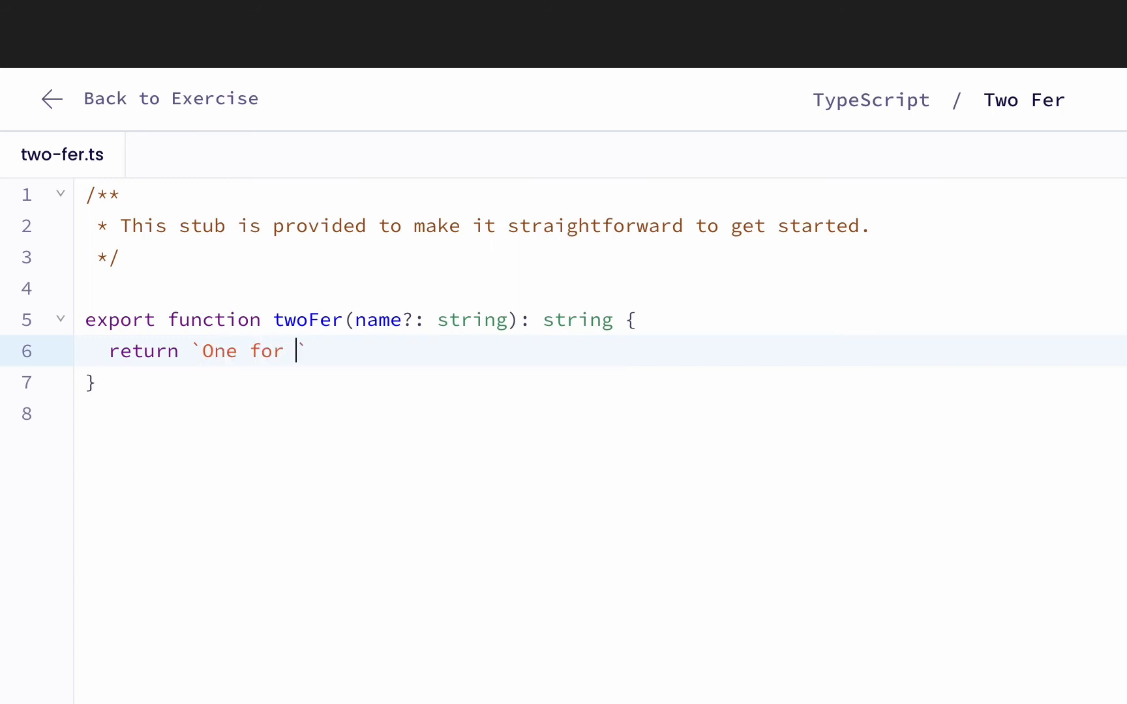
type("$`")
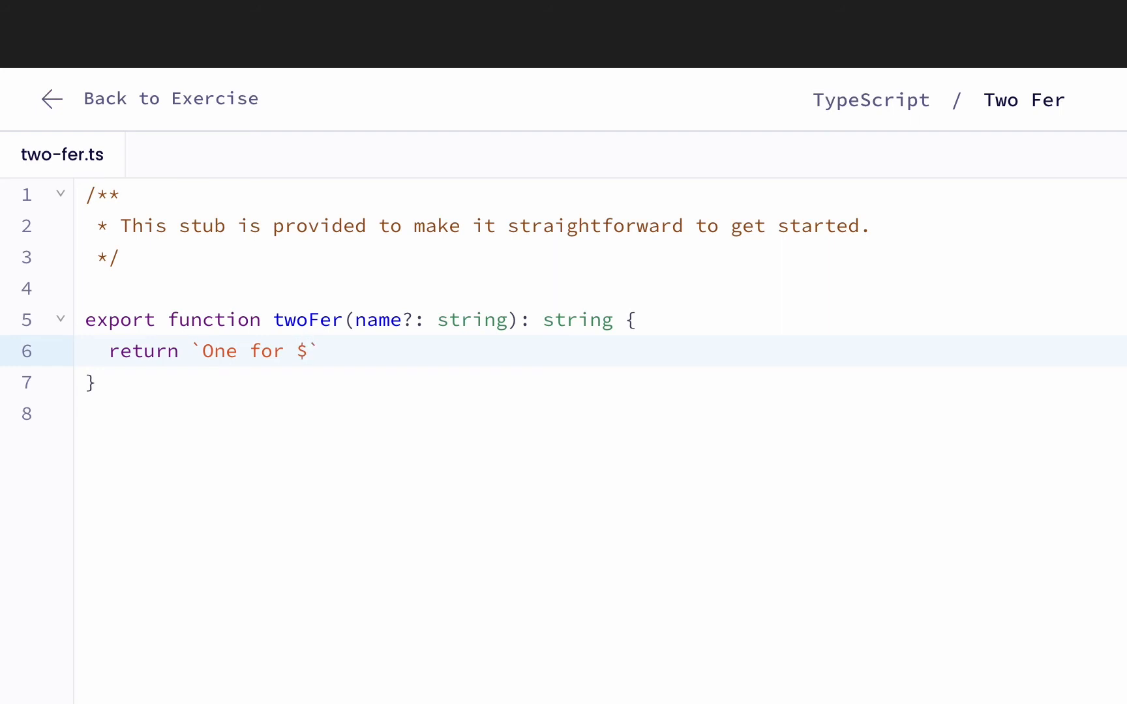
type("{")
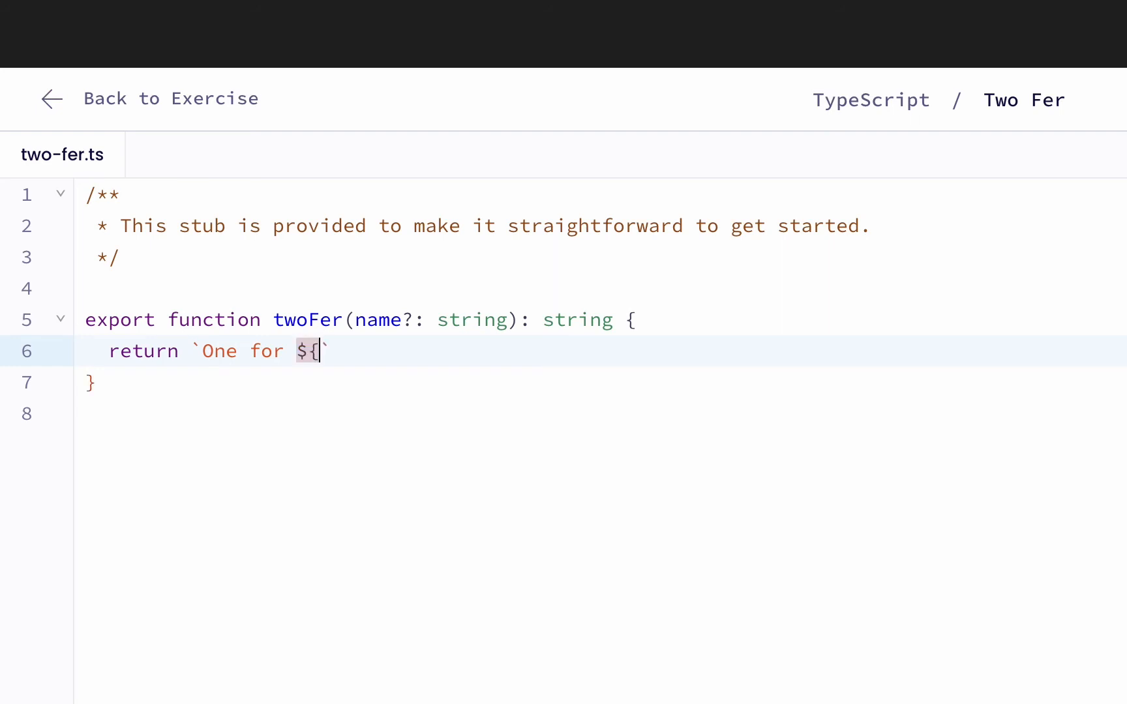
type("name")
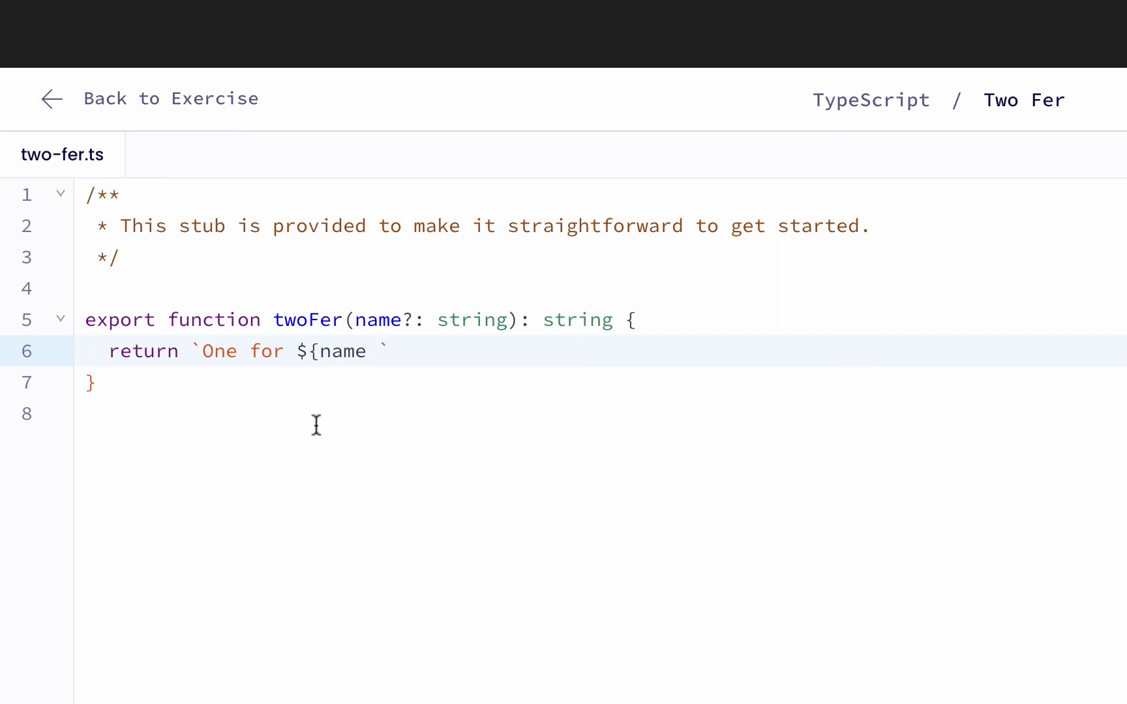
mouse_move(661, 394)
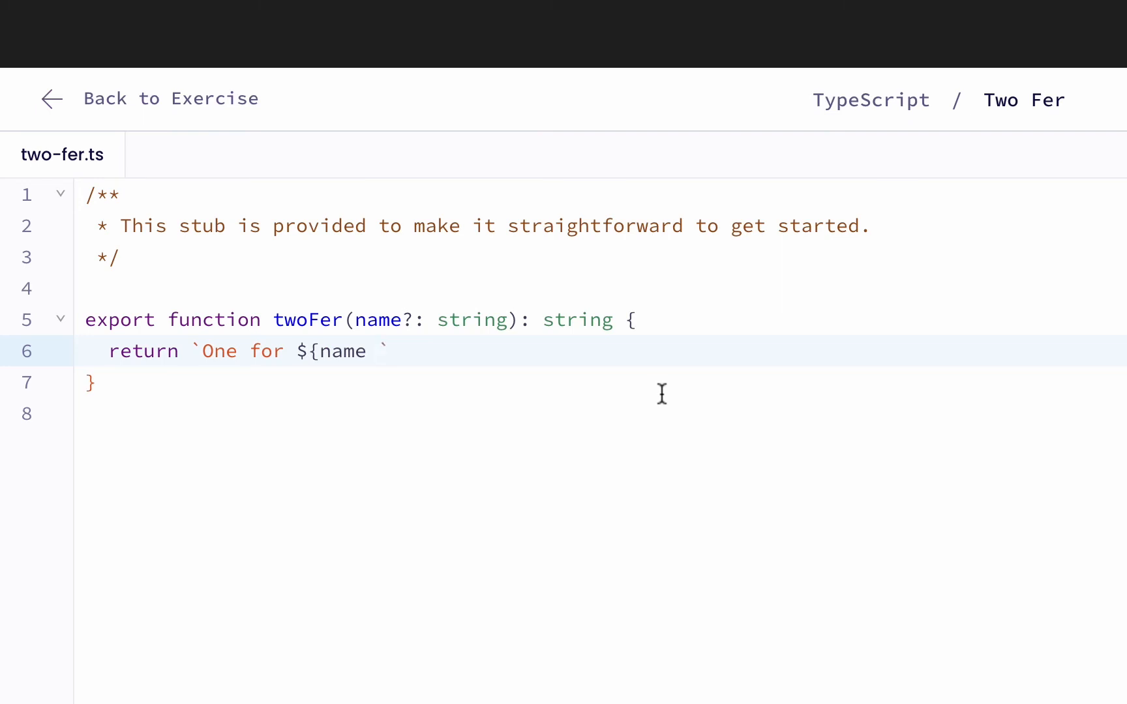
type("||")
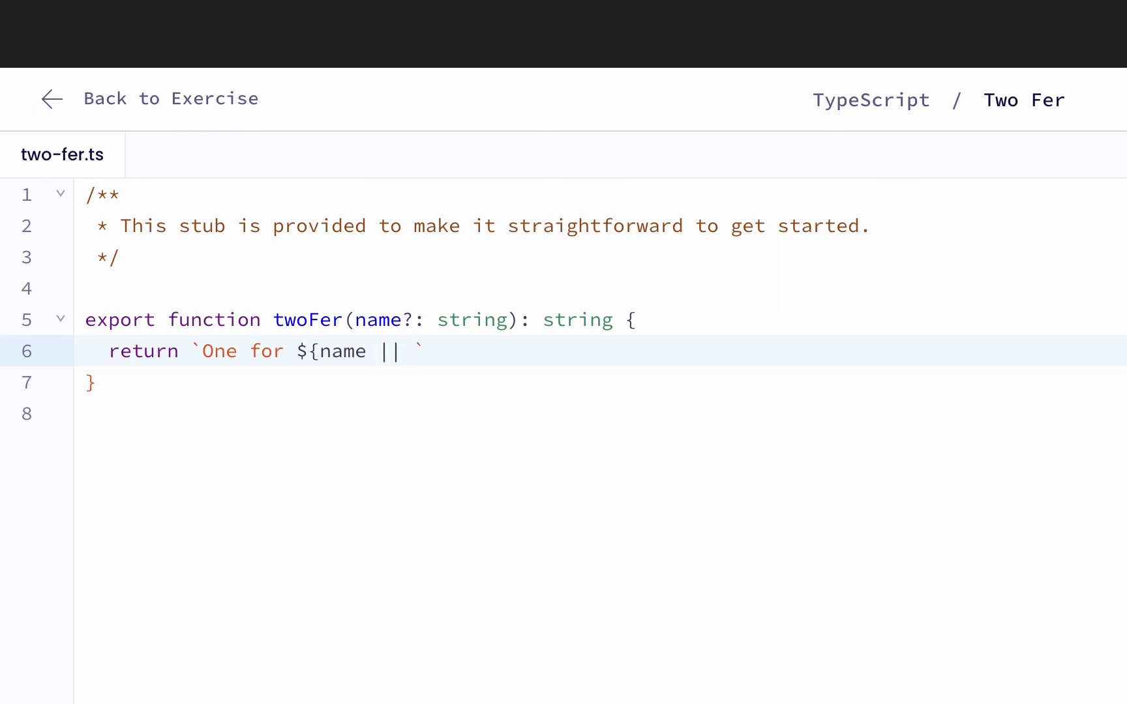
type("'you'")
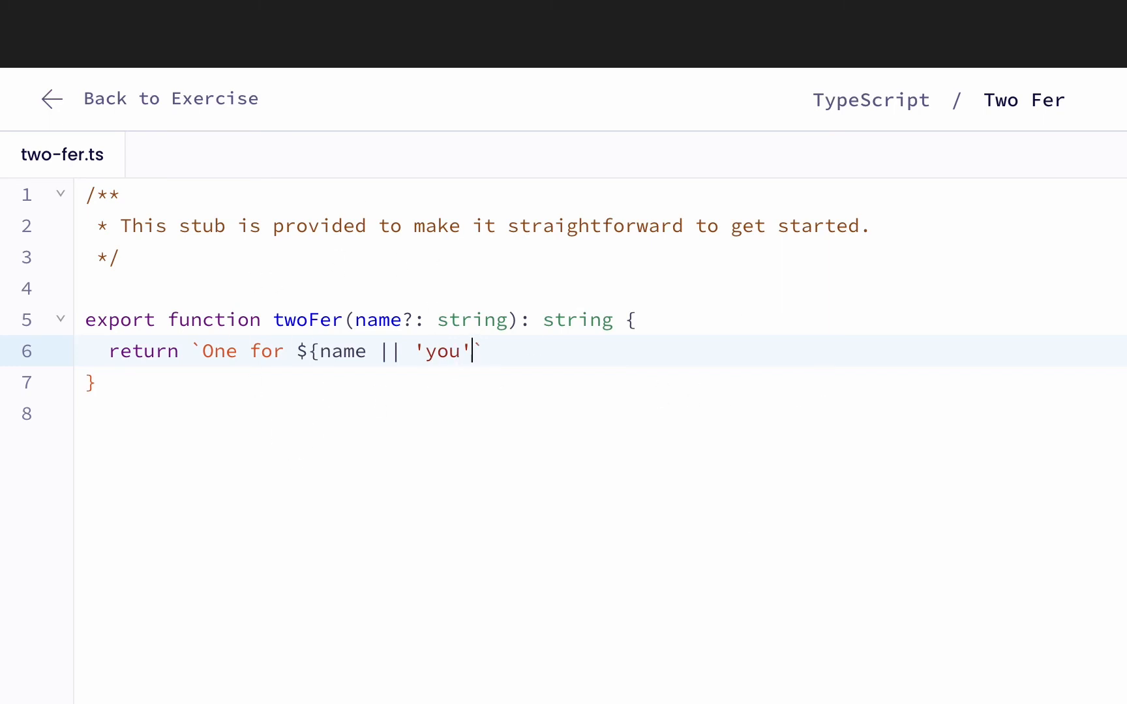
mouse_move(595, 532)
type("}")
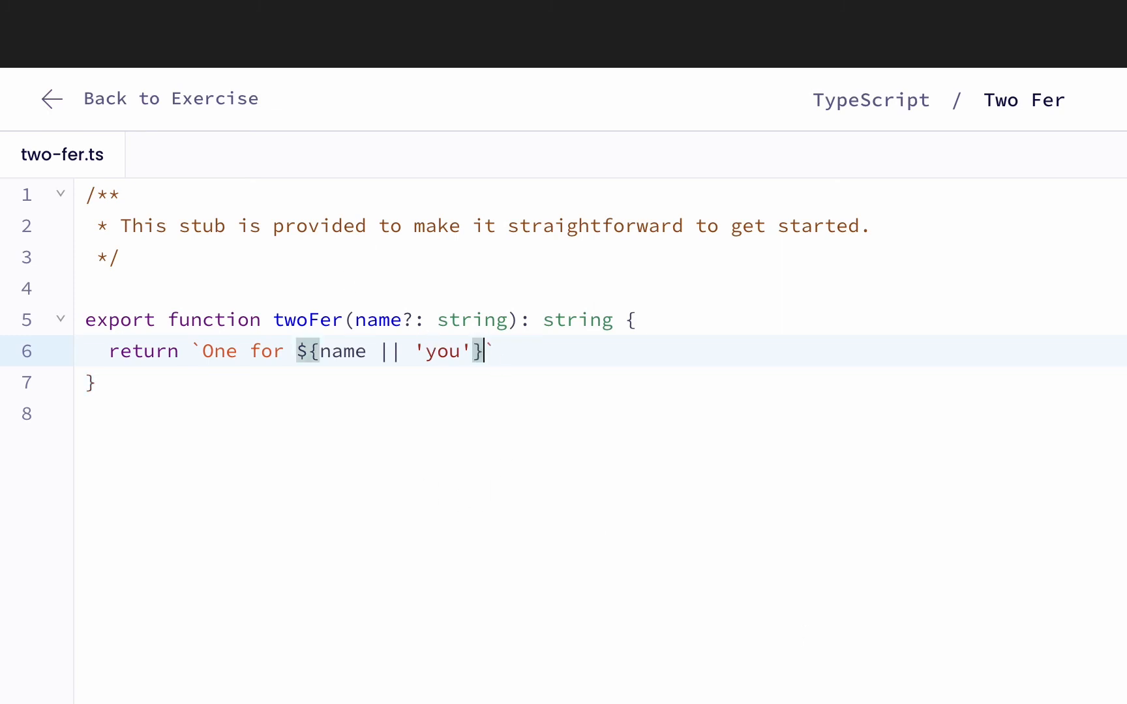
type(", one")
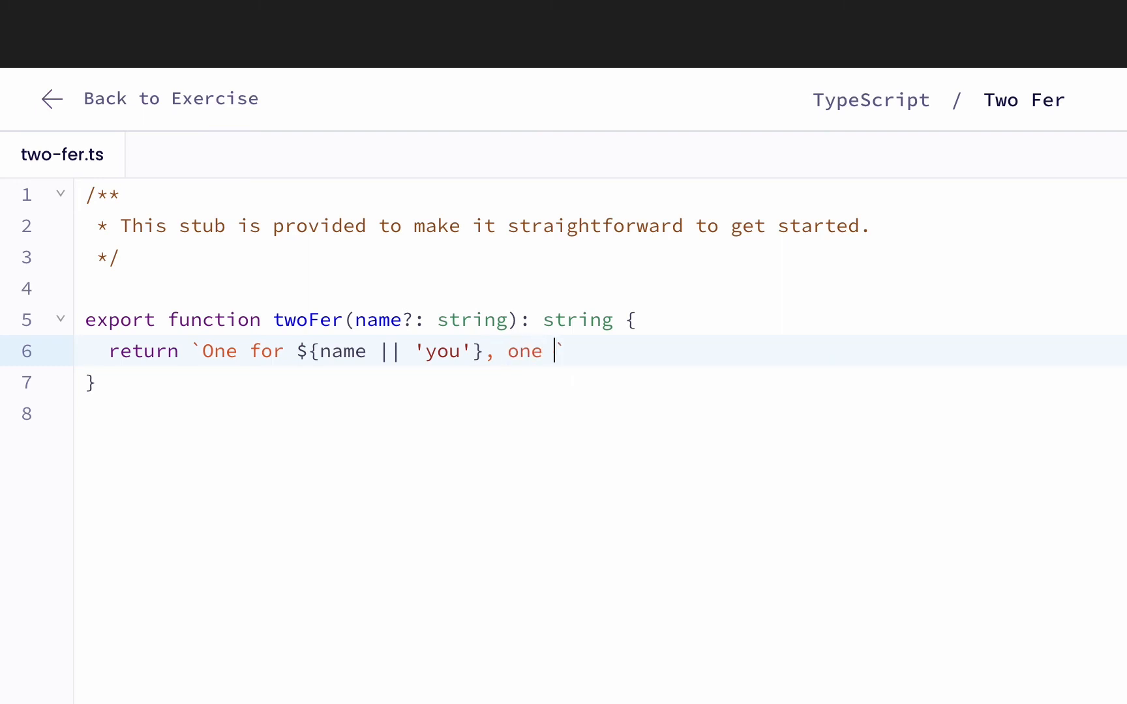
type("for me")
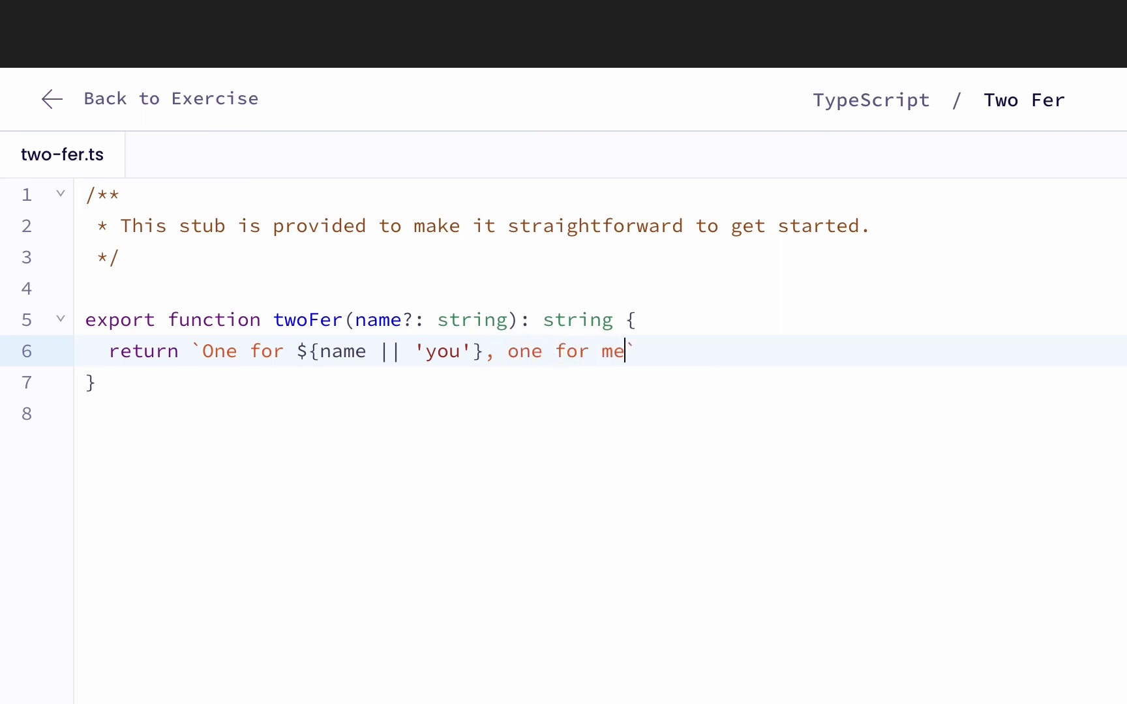
mouse_move(195, 350)
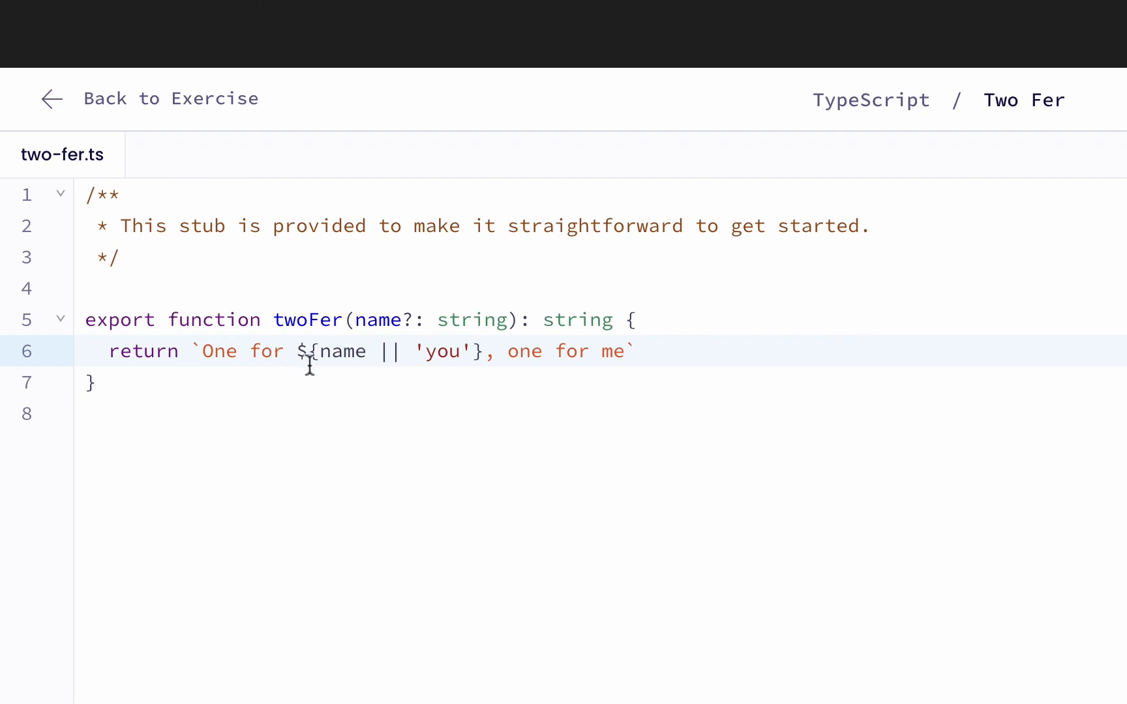
mouse_move(381, 367)
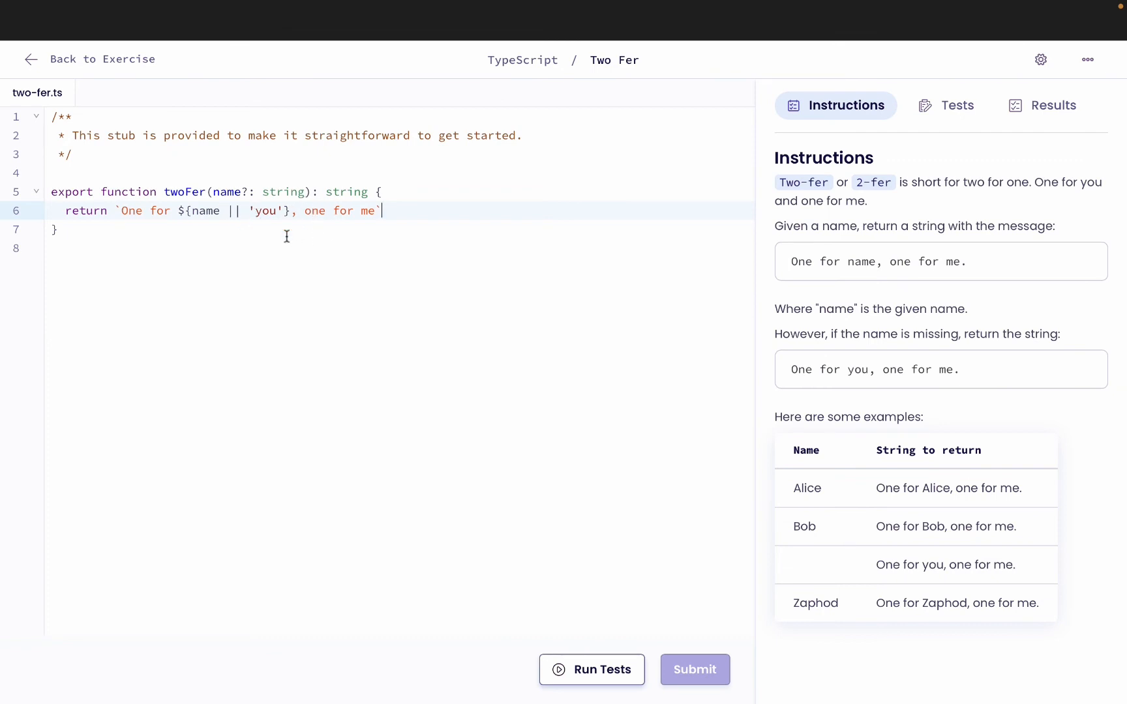
mouse_move(413, 224)
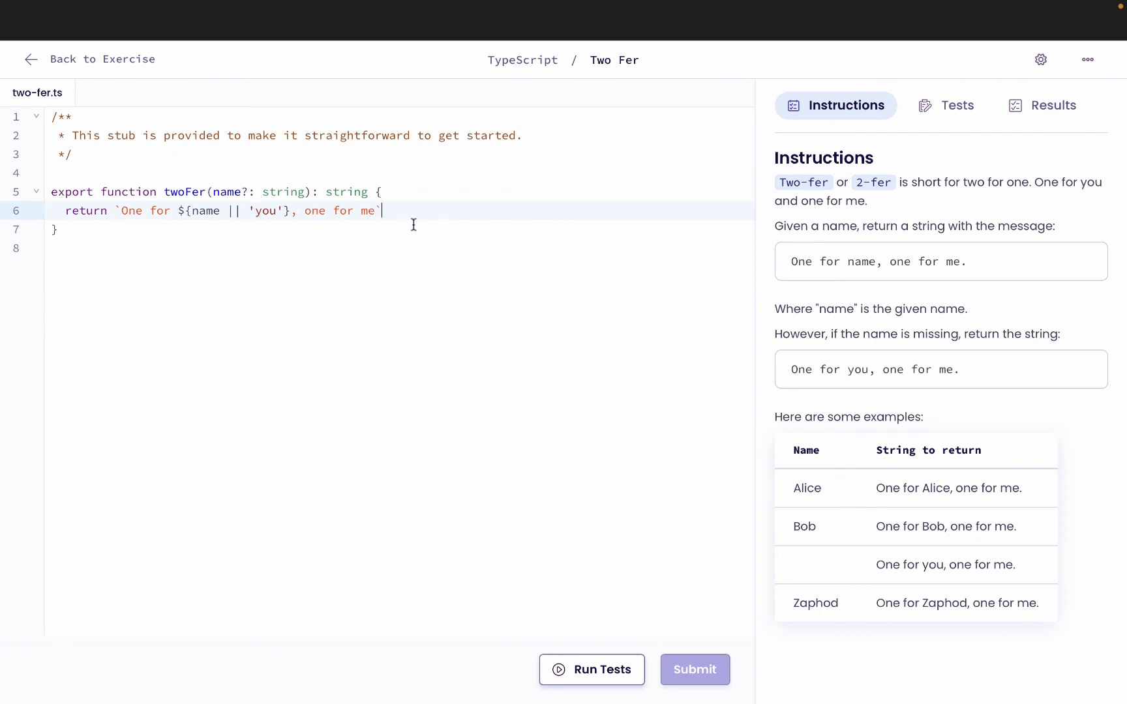
Step: Append a period to the returned string and run the tests
type(".")
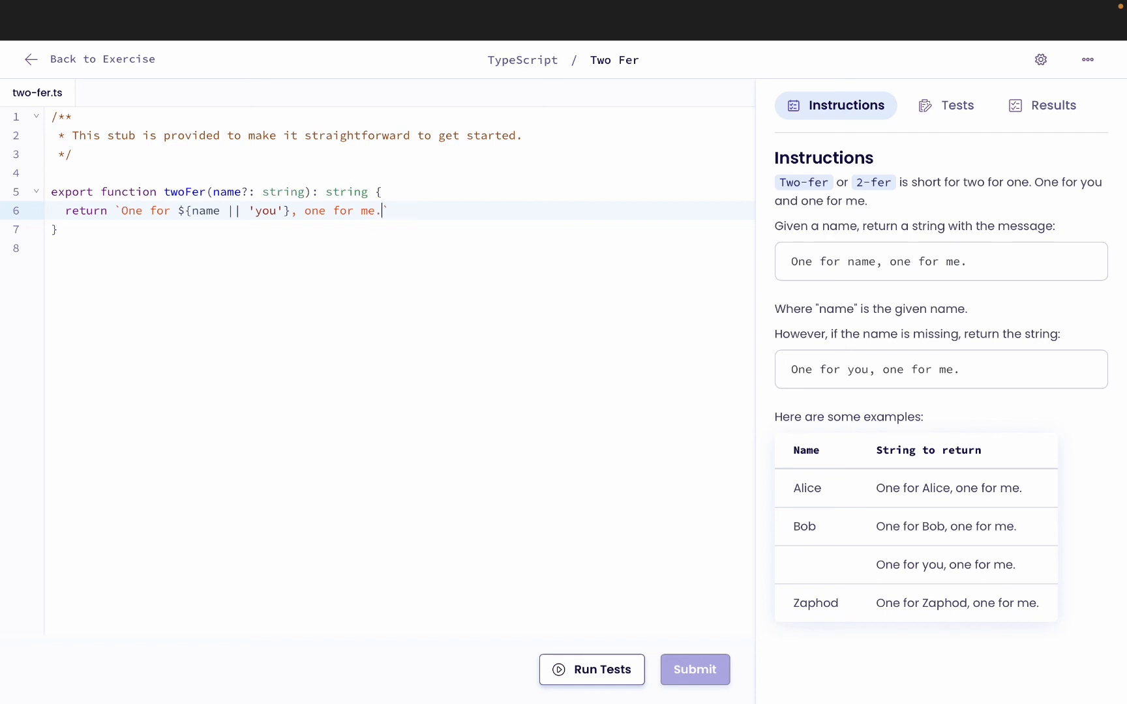
left_click(592, 669)
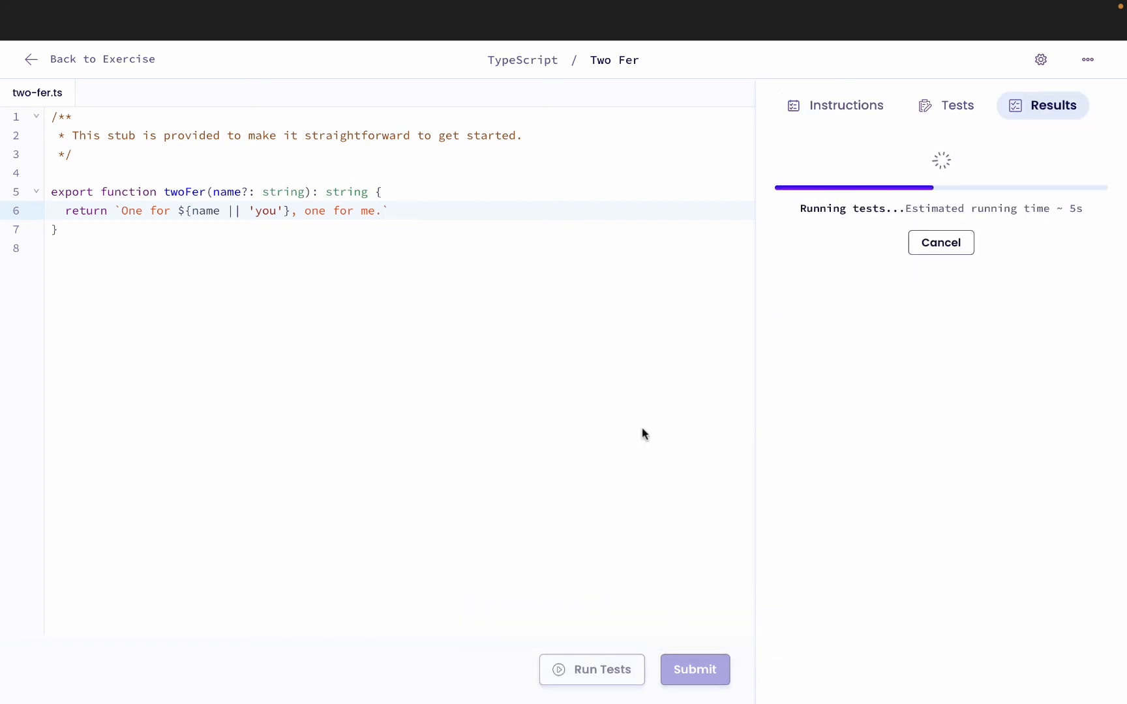
mouse_move(634, 324)
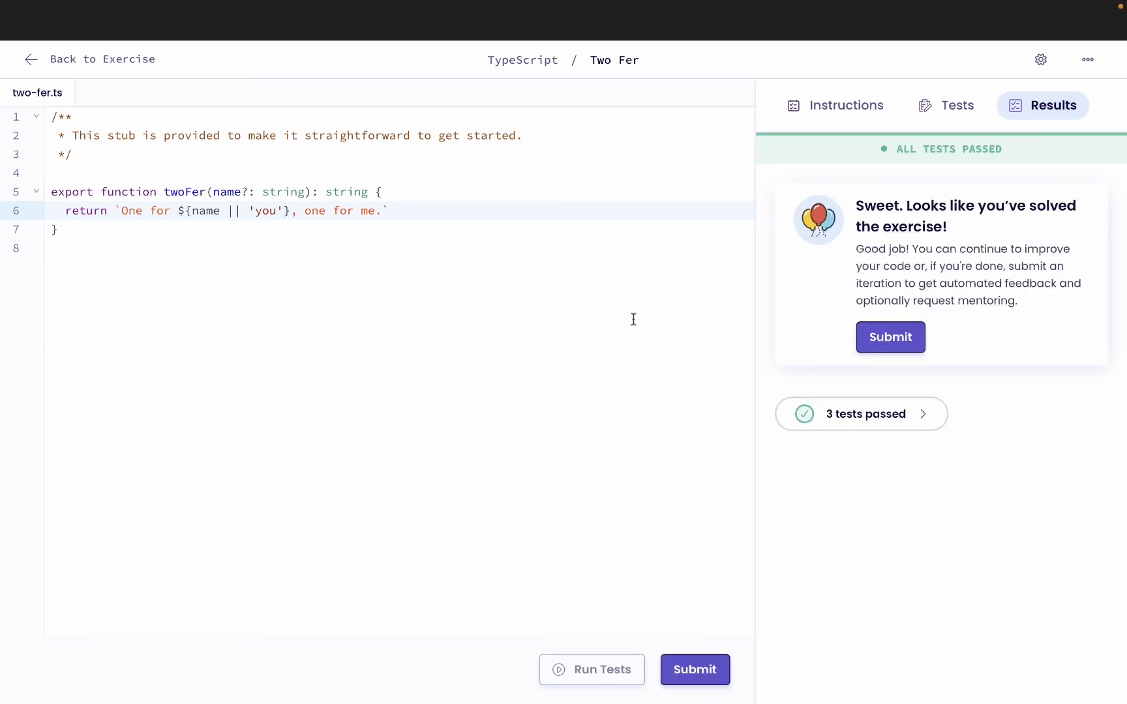
mouse_move(952, 188)
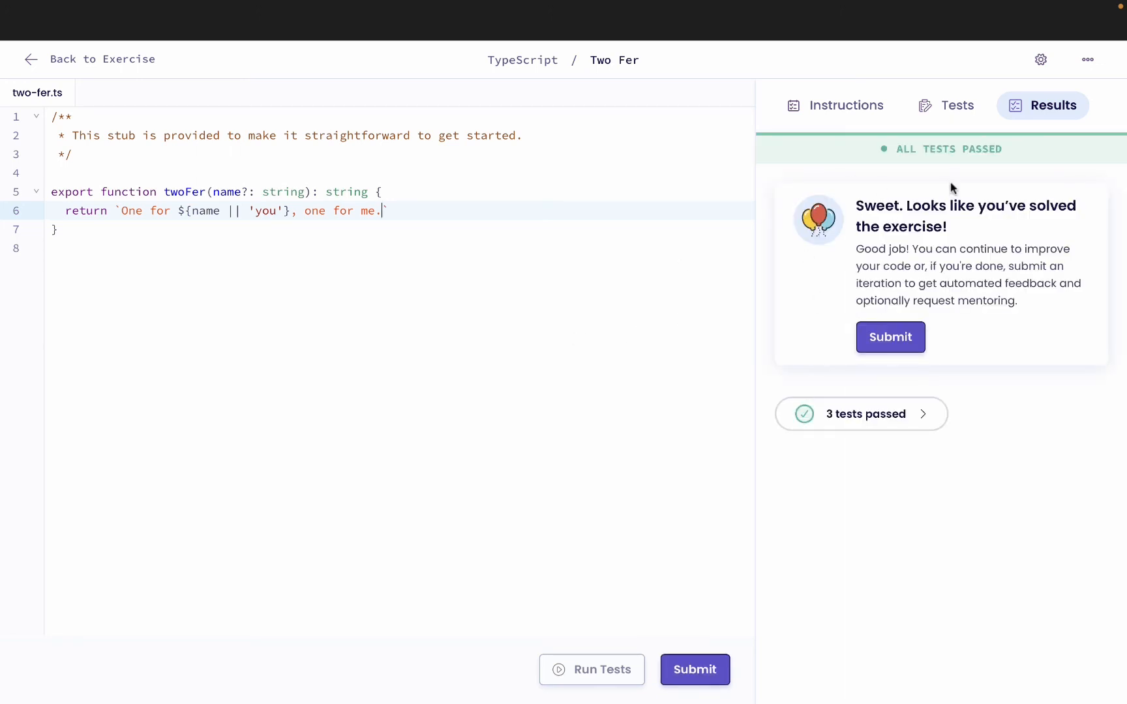
mouse_move(855, 280)
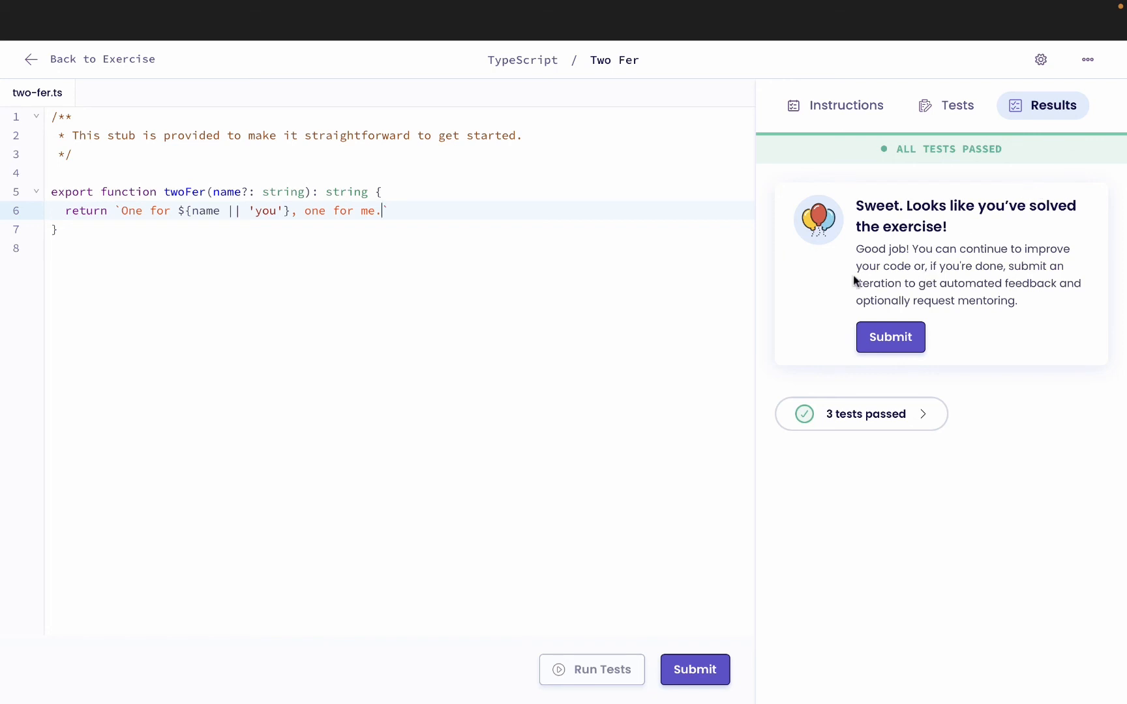
mouse_move(134, 219)
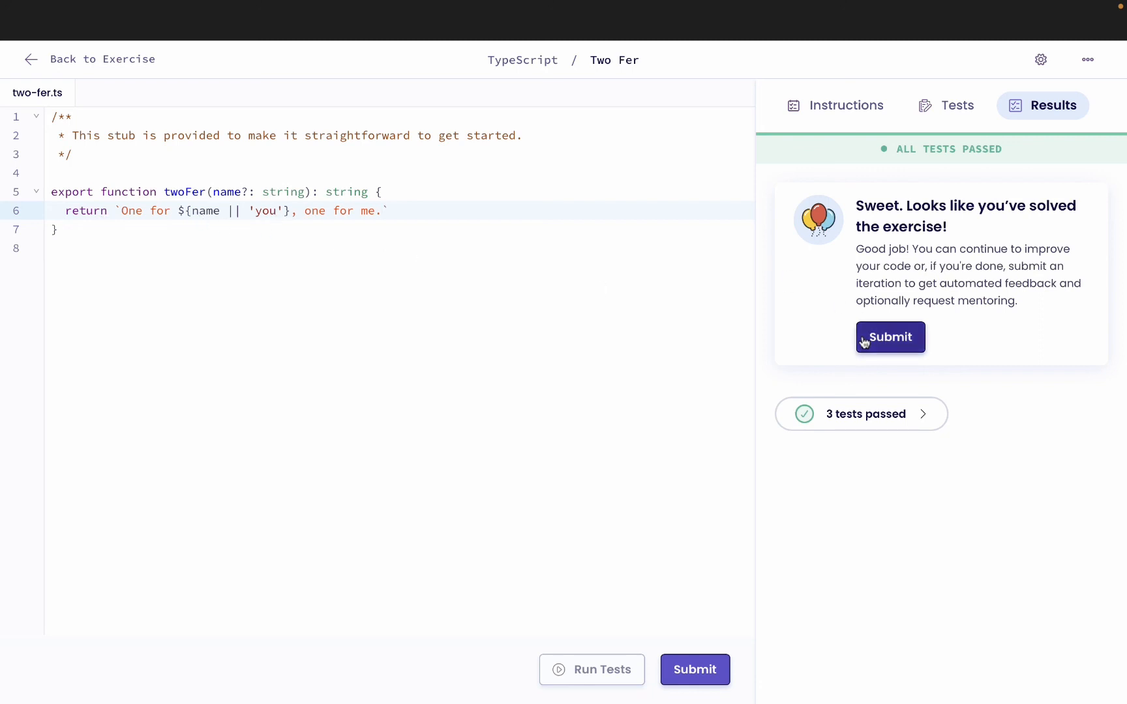
Step: Submit Two Fer as Iteration 1 and continue in the editor
left_click(890, 337)
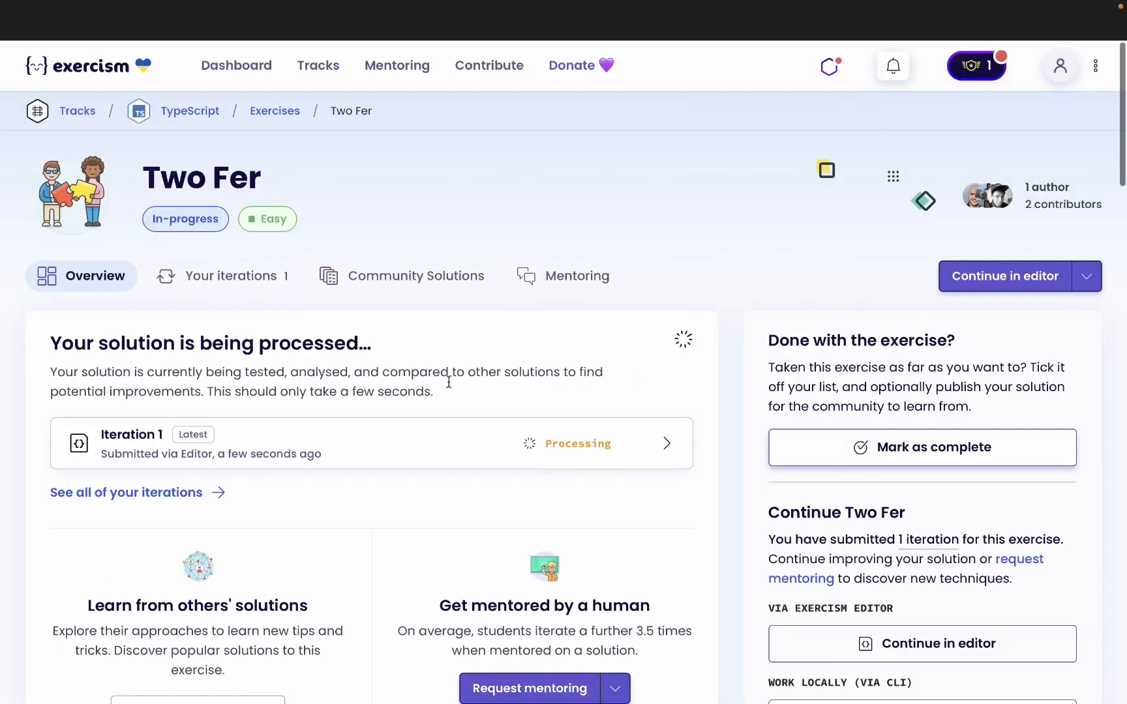
left_click(1004, 276)
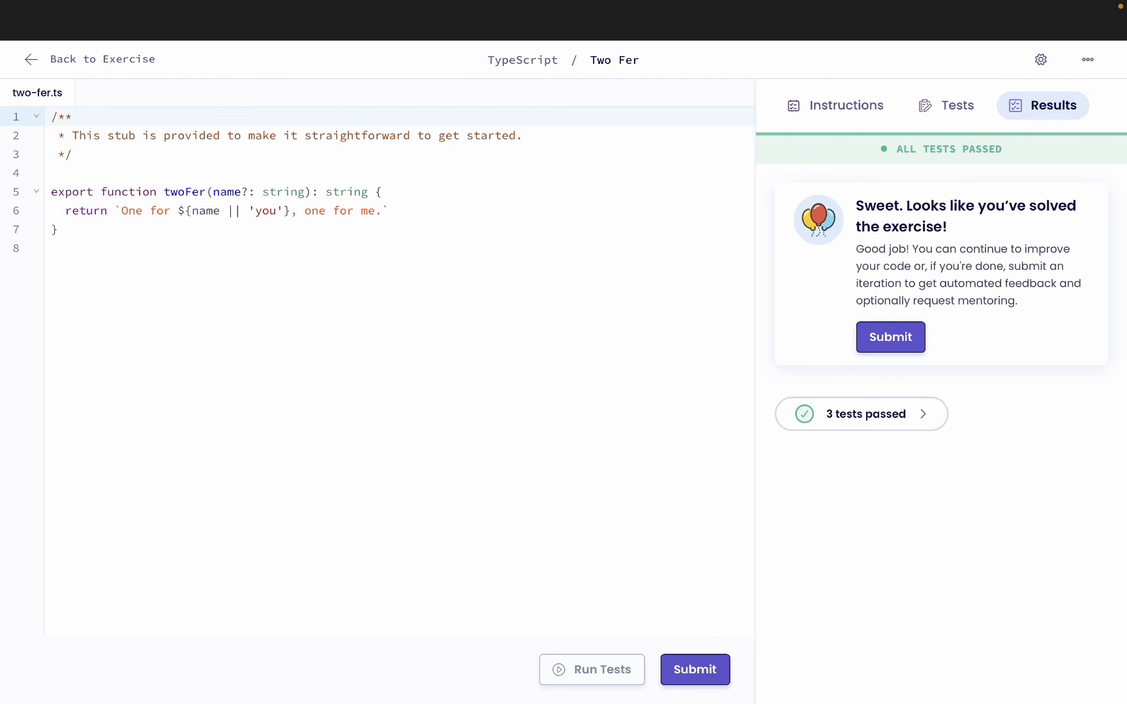
mouse_move(80, 240)
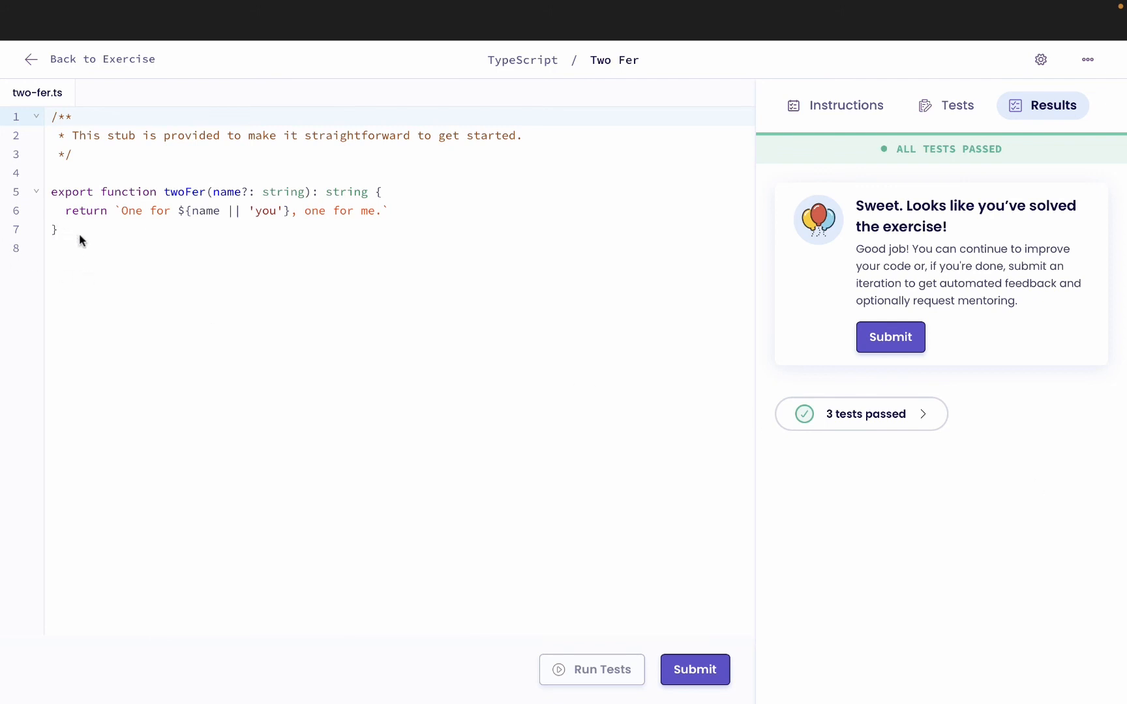
mouse_move(72, 232)
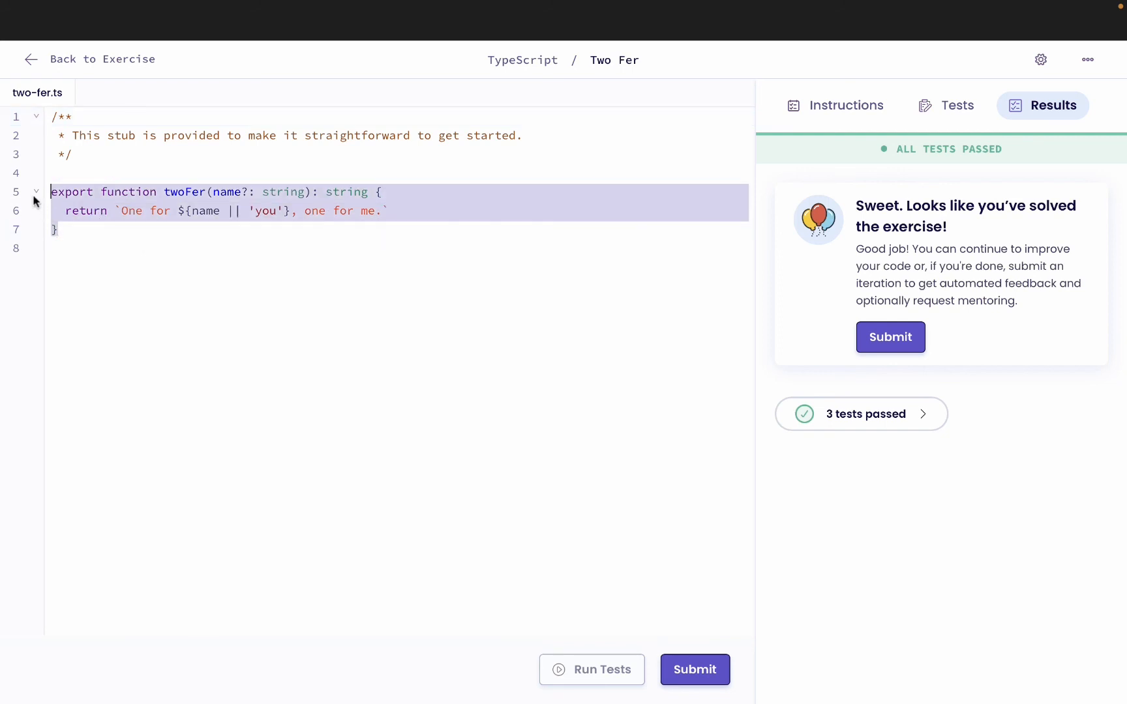
mouse_move(449, 257)
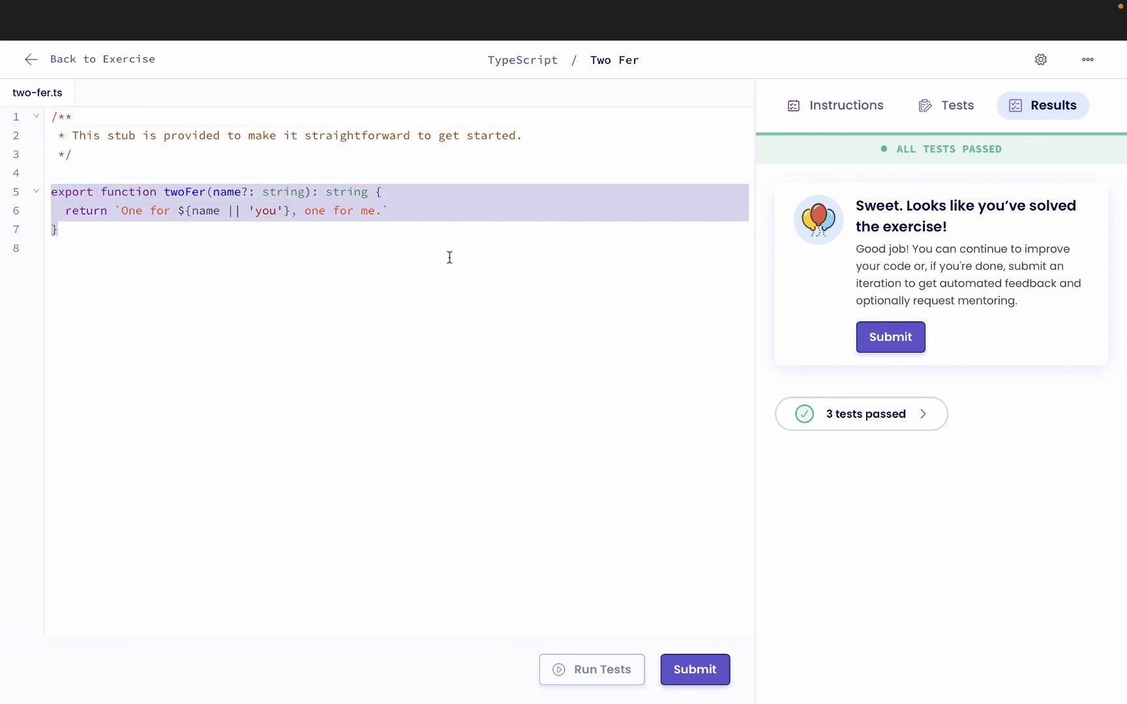